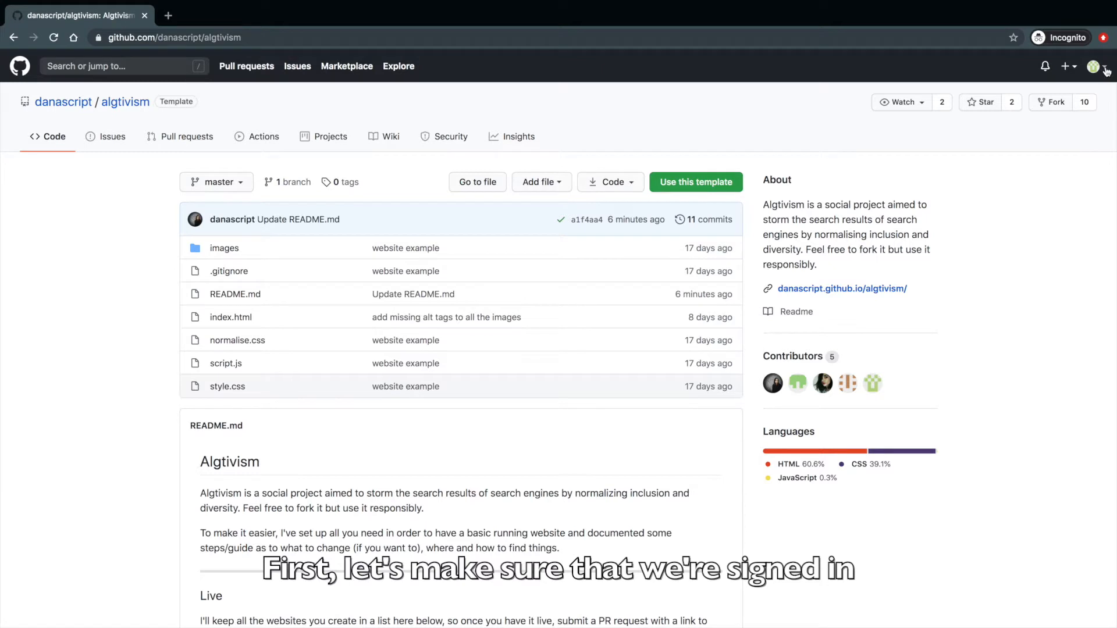
# Fork the algtivism template repository into the signed-in GitHub account
pyautogui.click(1098, 65)
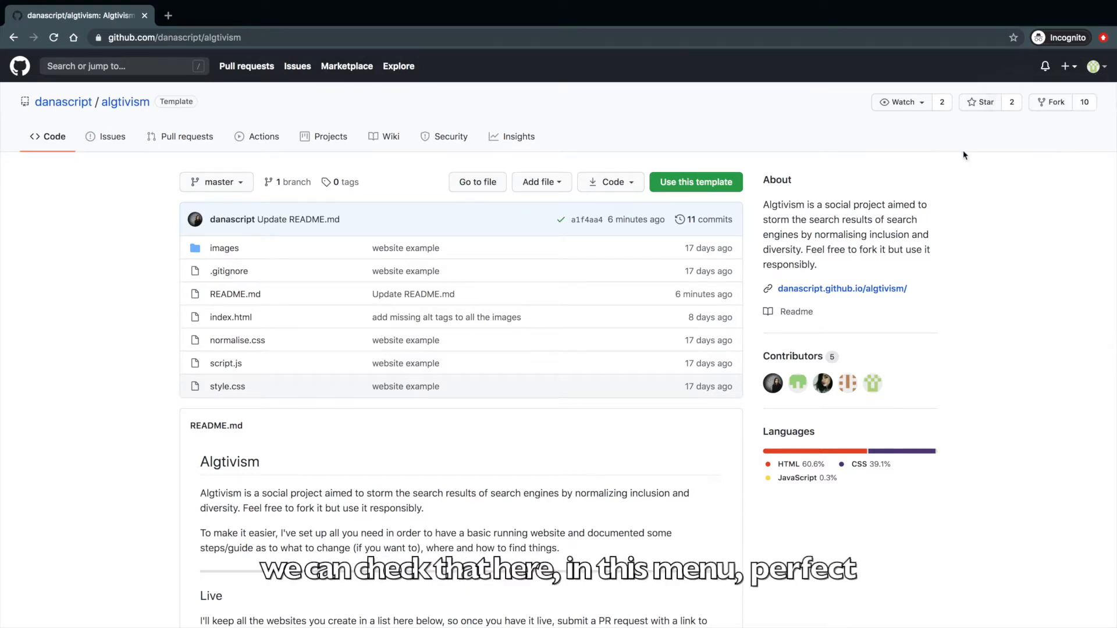
pyautogui.click(1054, 102)
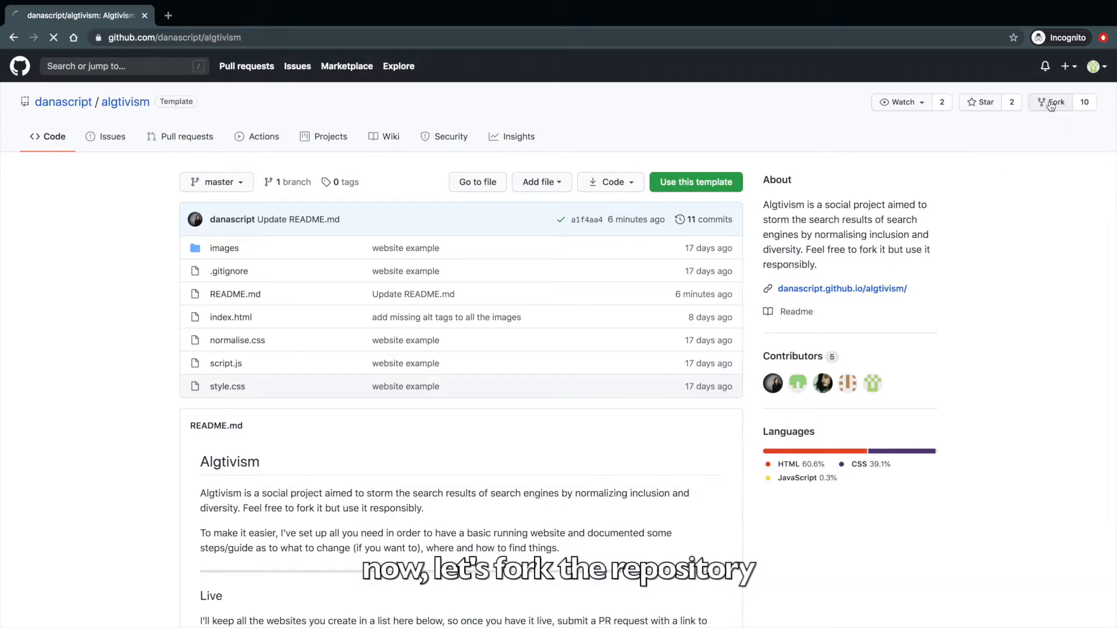
pyautogui.click(1055, 102)
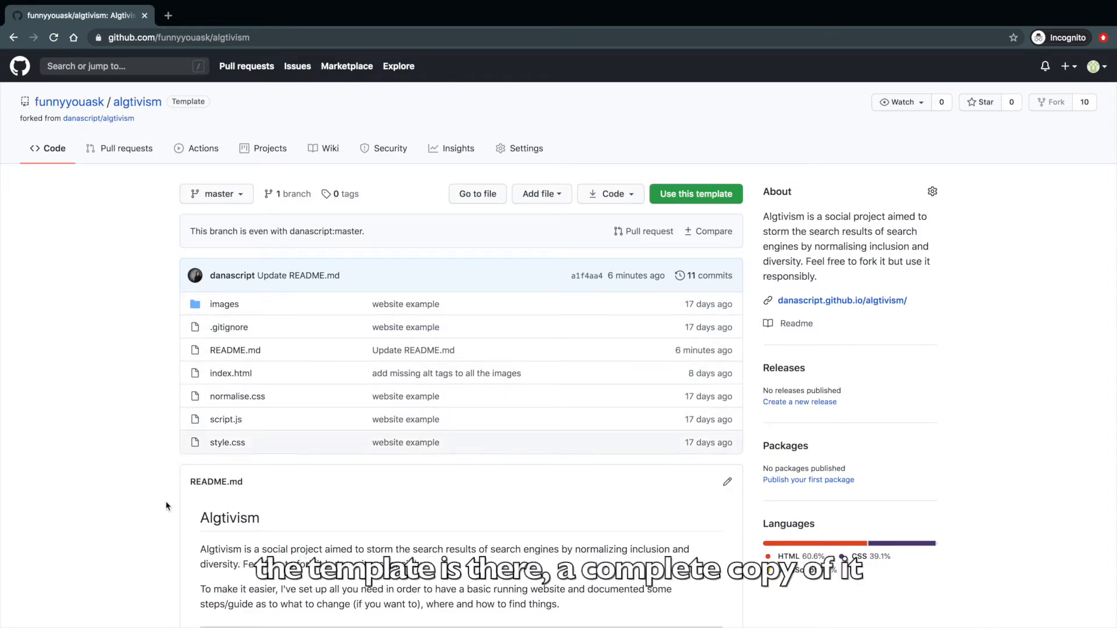
# Scroll through the forked repository's README to review its contents
pyautogui.scroll(-3)
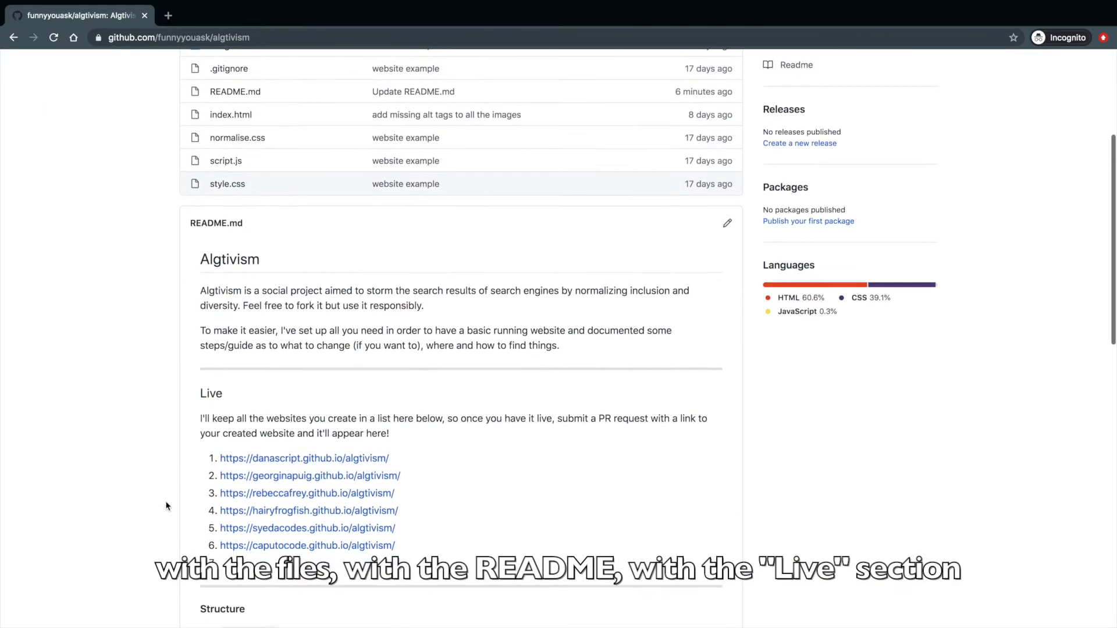
pyautogui.scroll(-3)
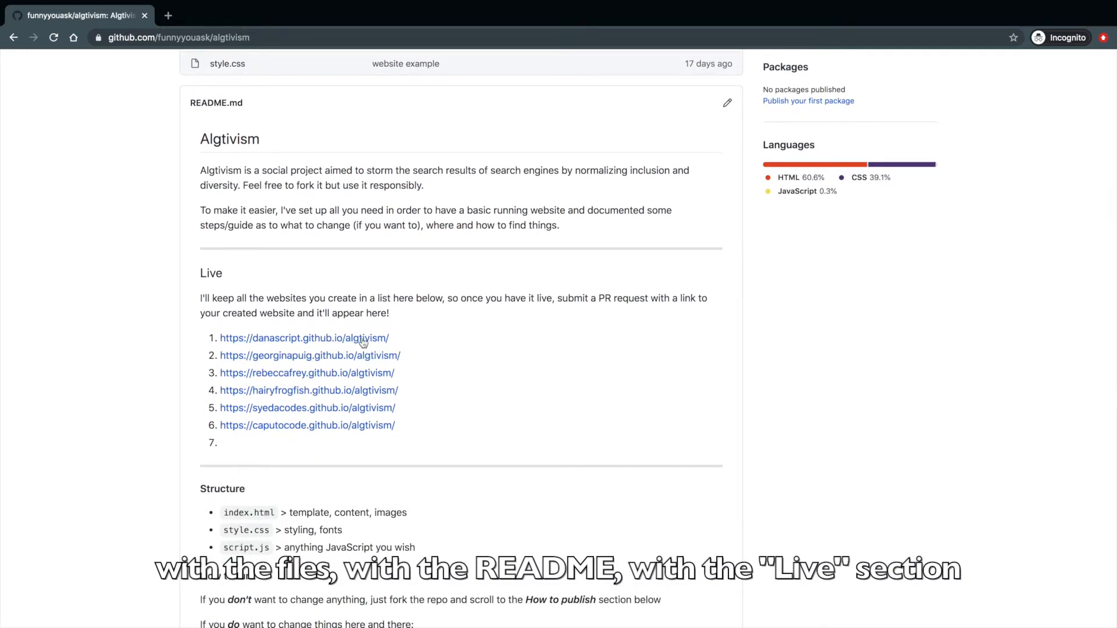
pyautogui.scroll(-3)
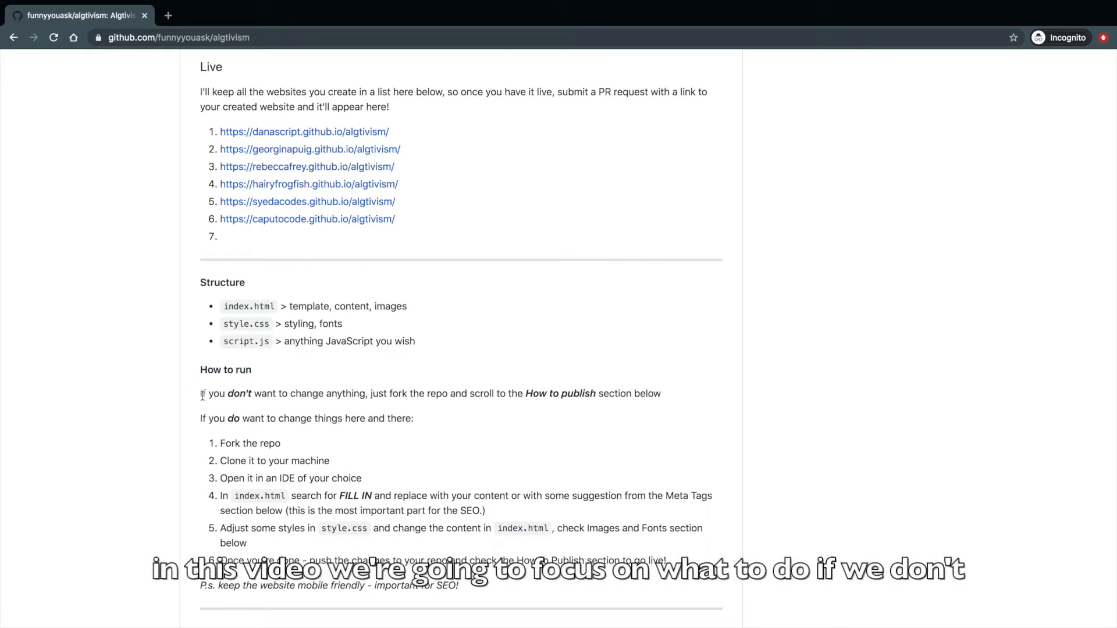
pyautogui.moveTo(200, 393); pyautogui.dragTo(492, 393)
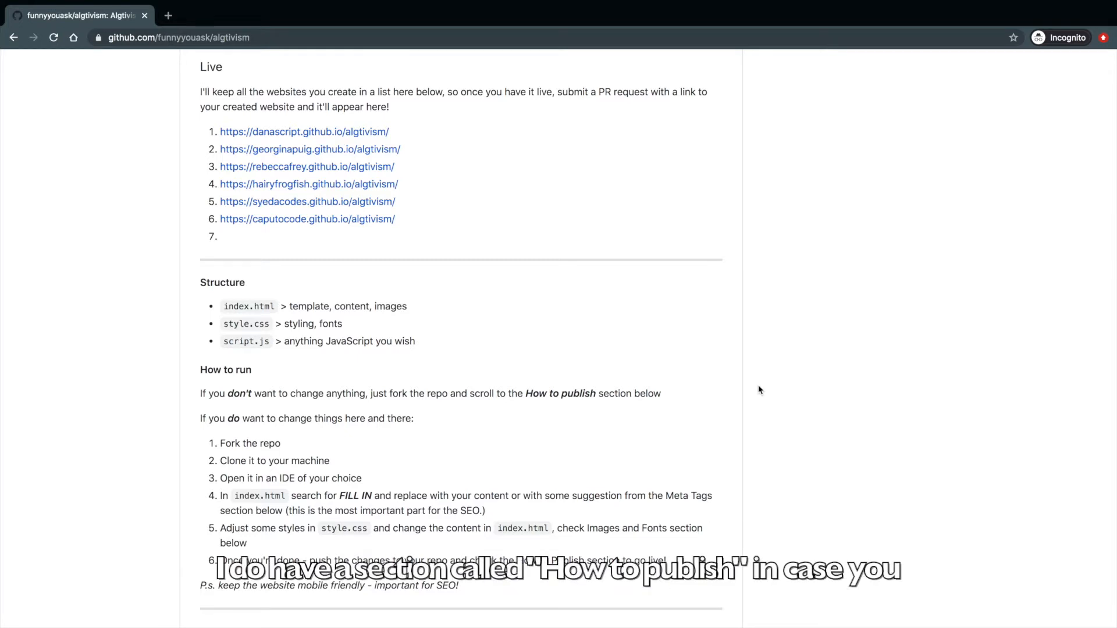
pyautogui.scroll(-3)
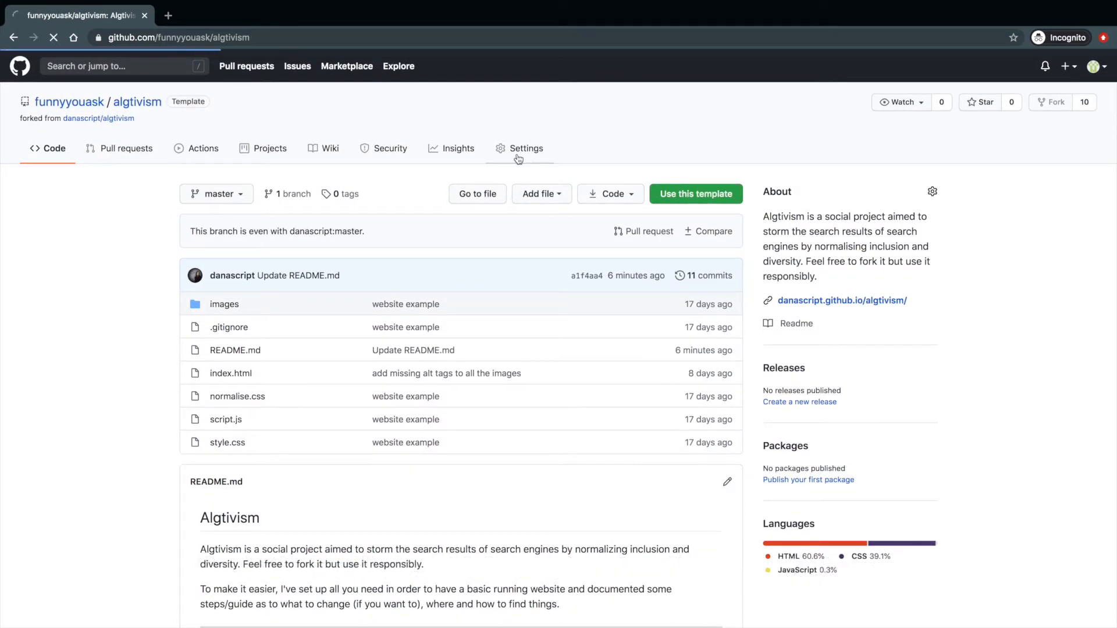
# Enable GitHub Pages on the fork with the master branch as its source
pyautogui.click(526, 148)
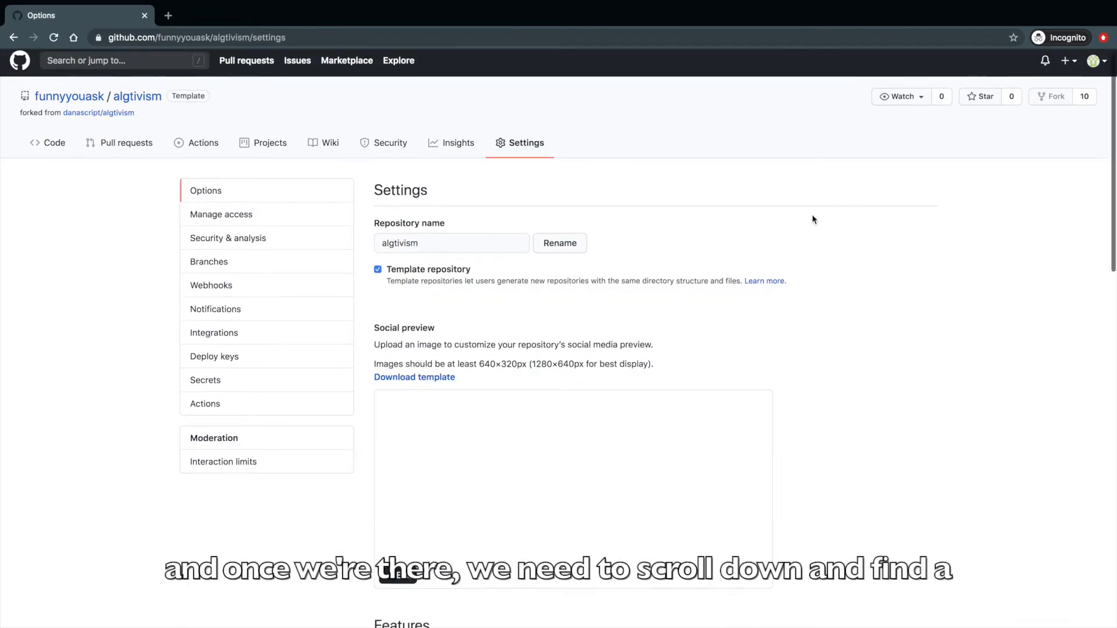
pyautogui.scroll(-3)
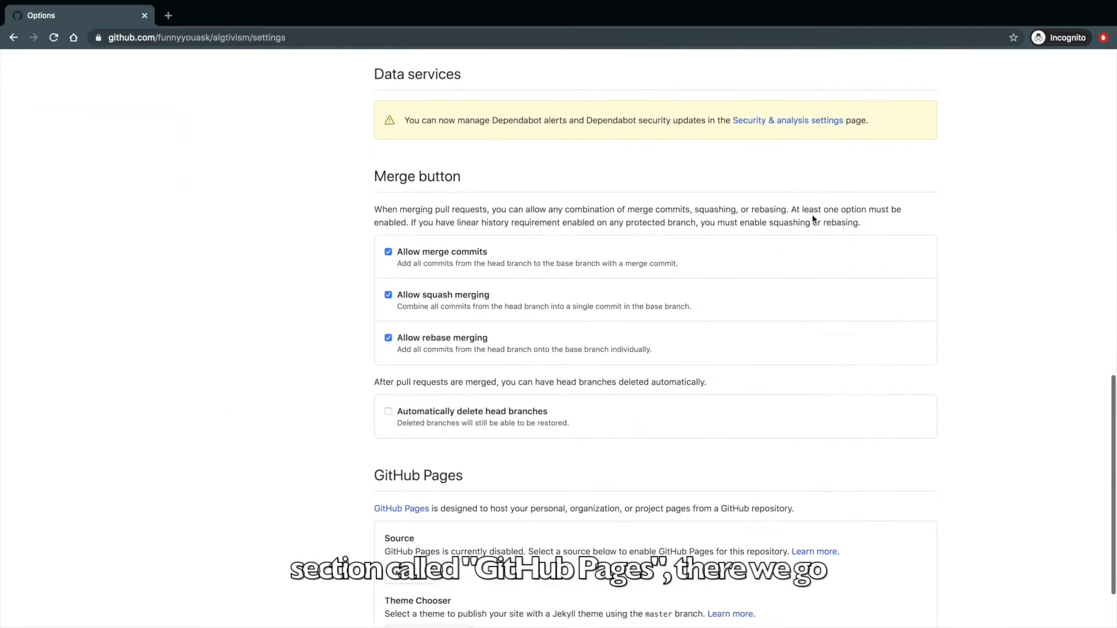
pyautogui.scroll(-3)
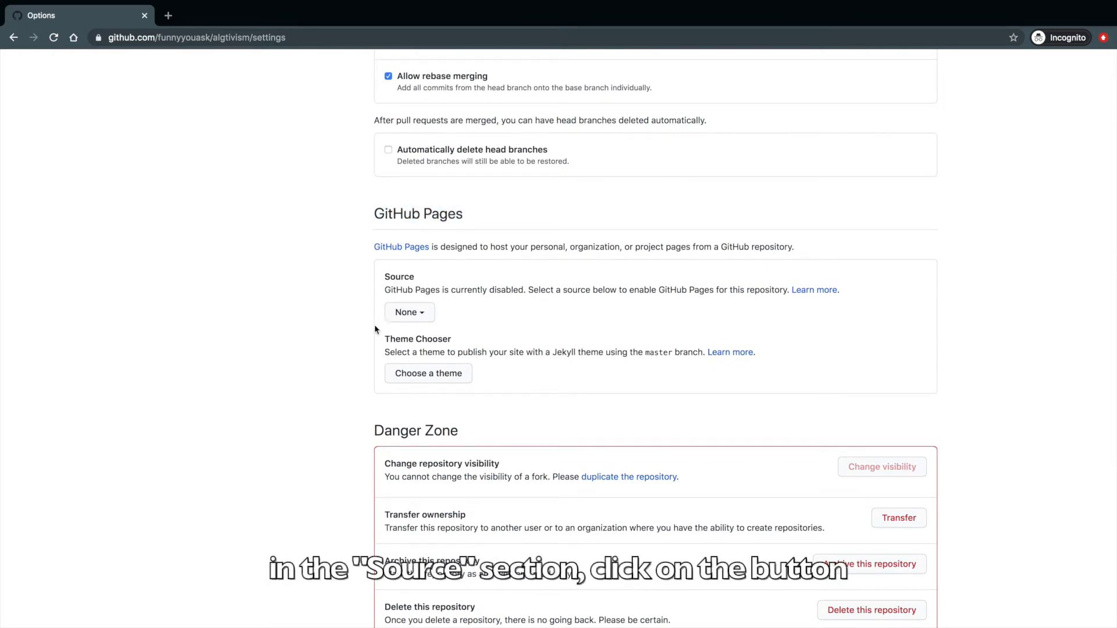
pyautogui.click(408, 312)
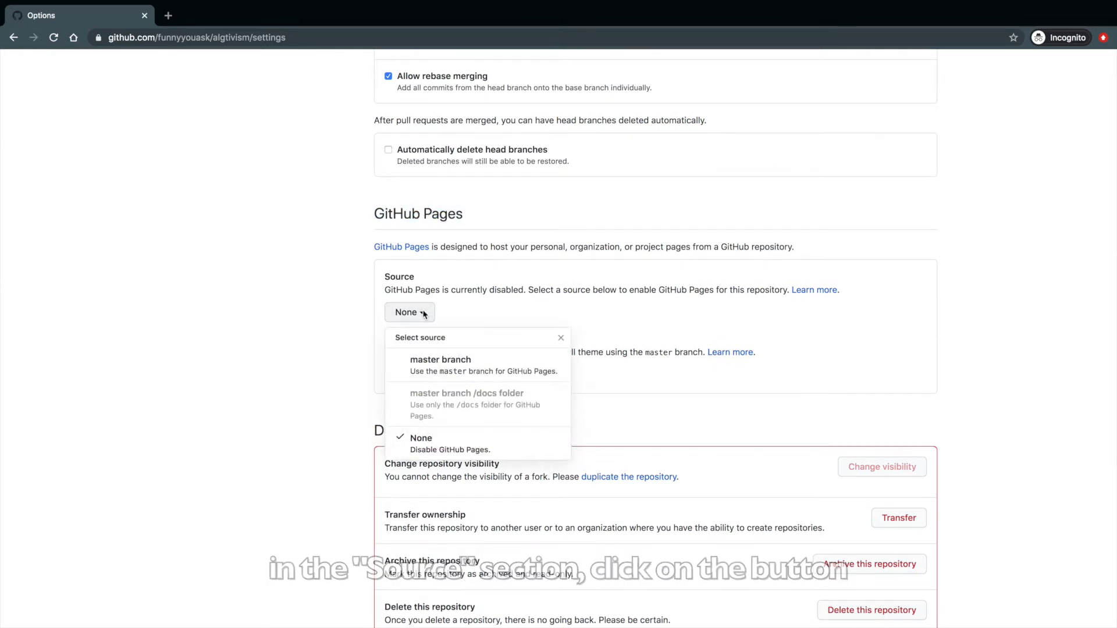
pyautogui.moveTo(440, 365)
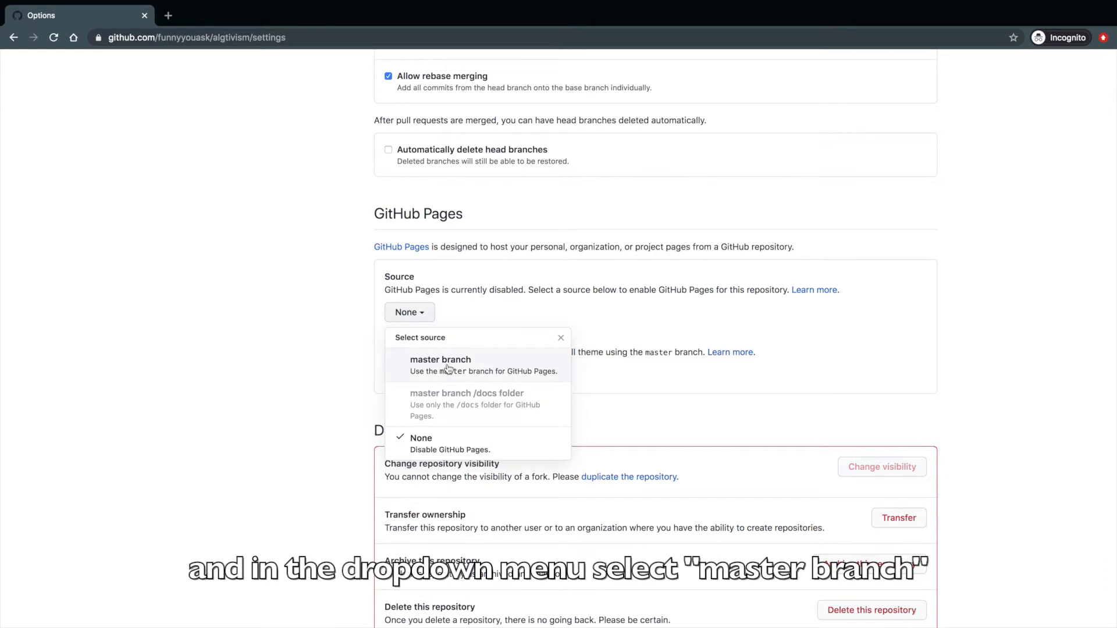
pyautogui.click(440, 360)
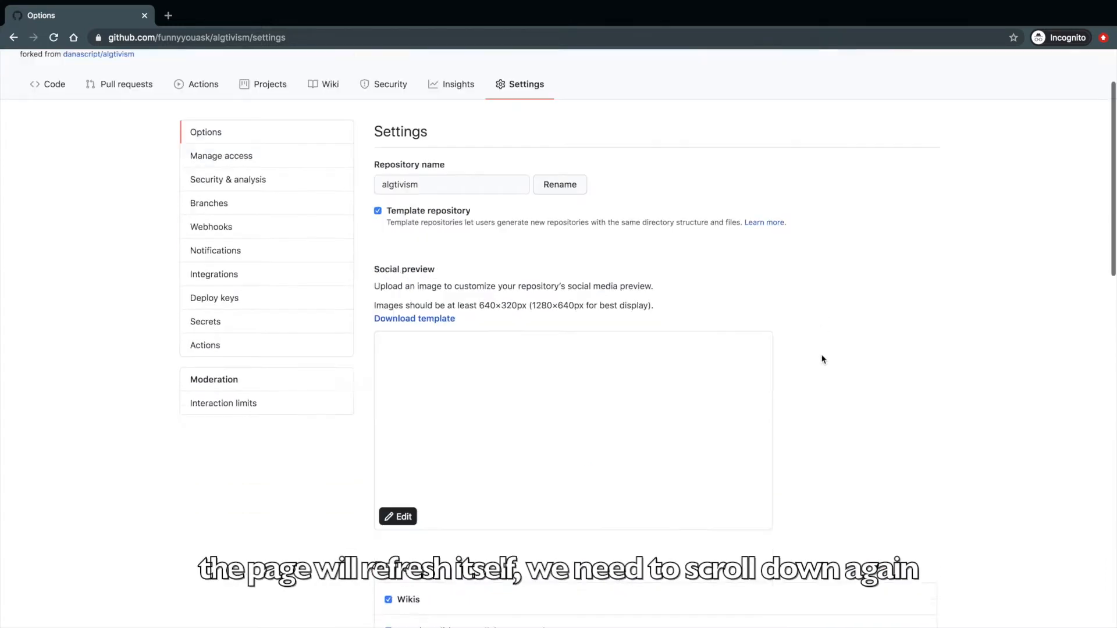
# Copy the published GitHub Pages site address from the settings
pyautogui.scroll(-3)
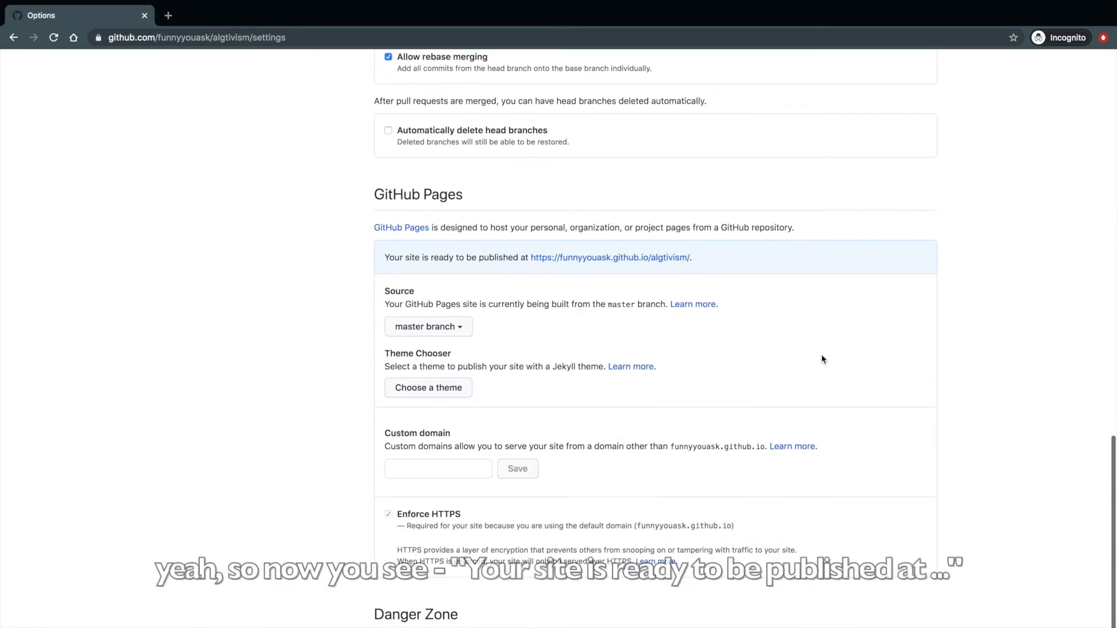
pyautogui.moveTo(391, 269)
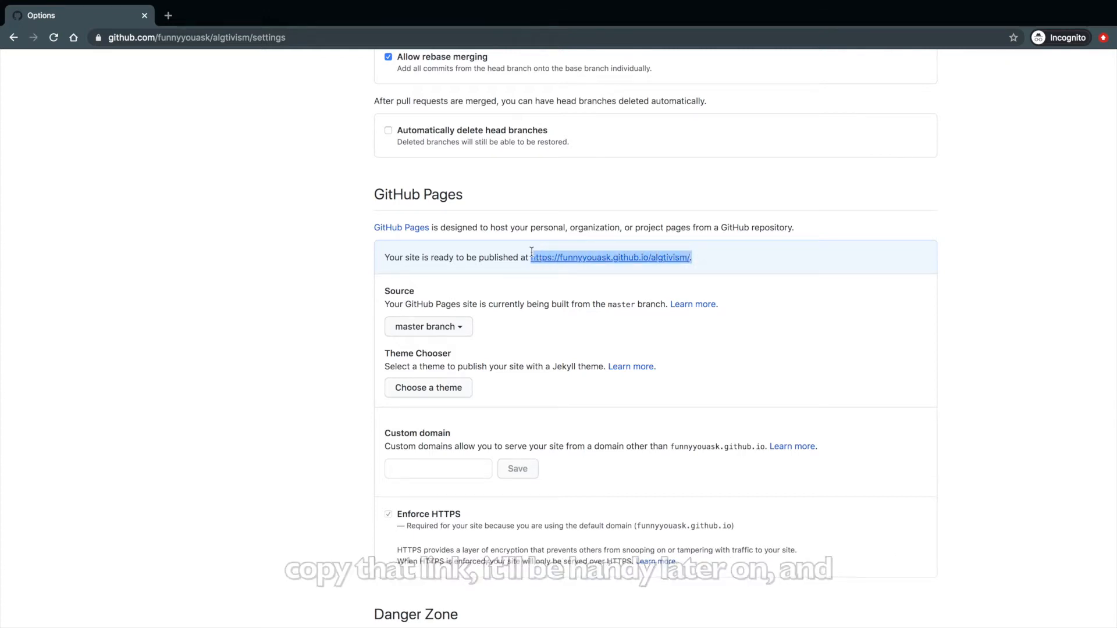
pyautogui.rightClick(611, 258)
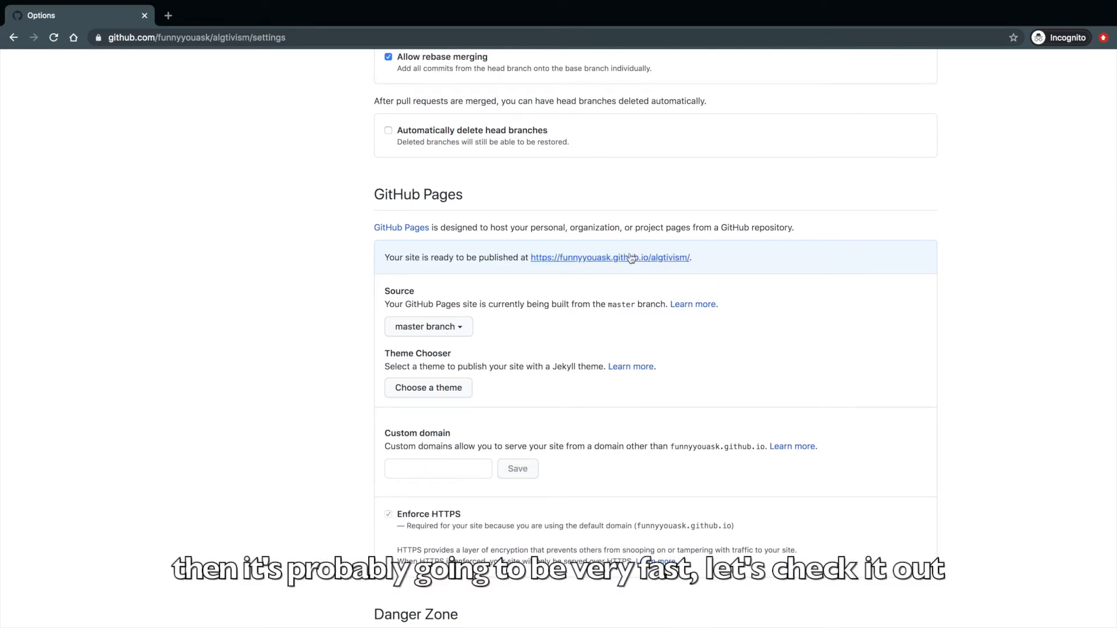
# View the published Pages site live and scroll through its hairstyles gallery
pyautogui.click(609, 258)
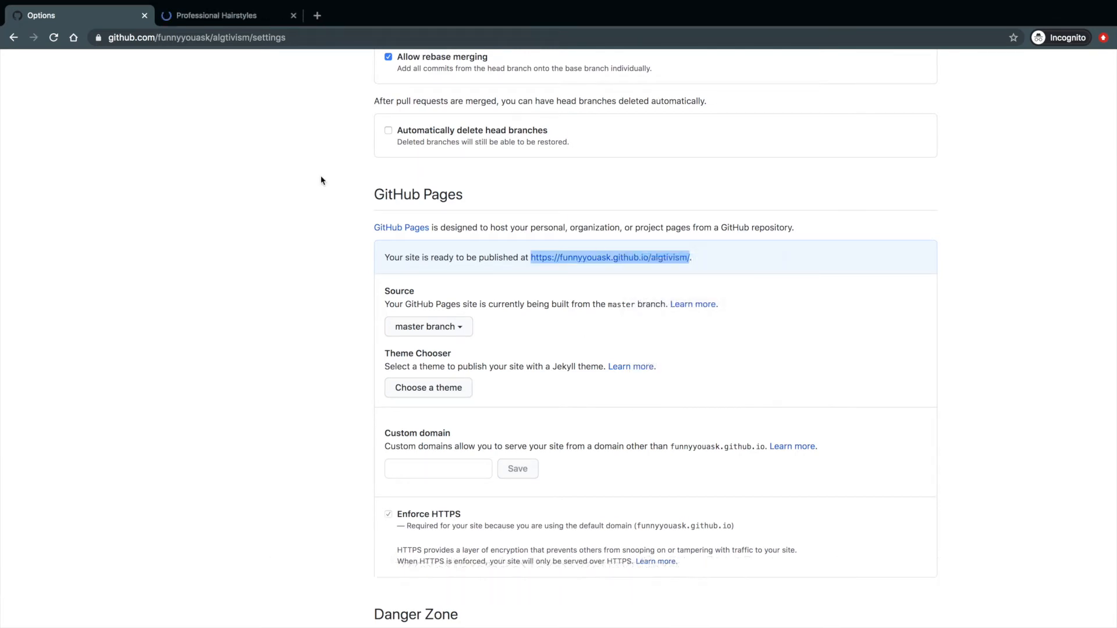
pyautogui.click(214, 15)
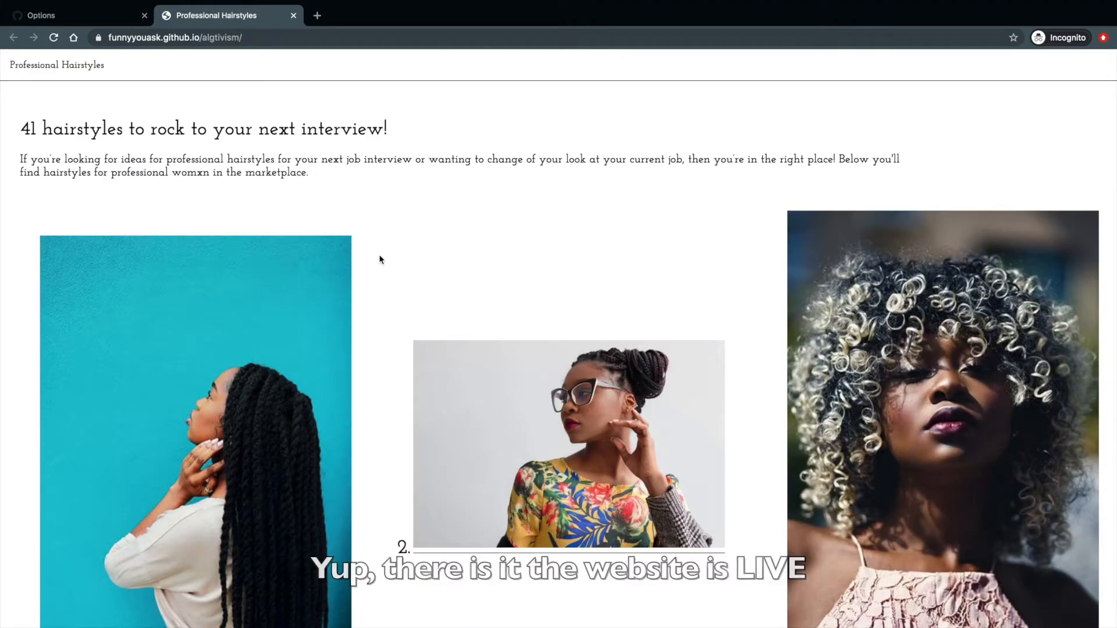
pyautogui.scroll(-3)
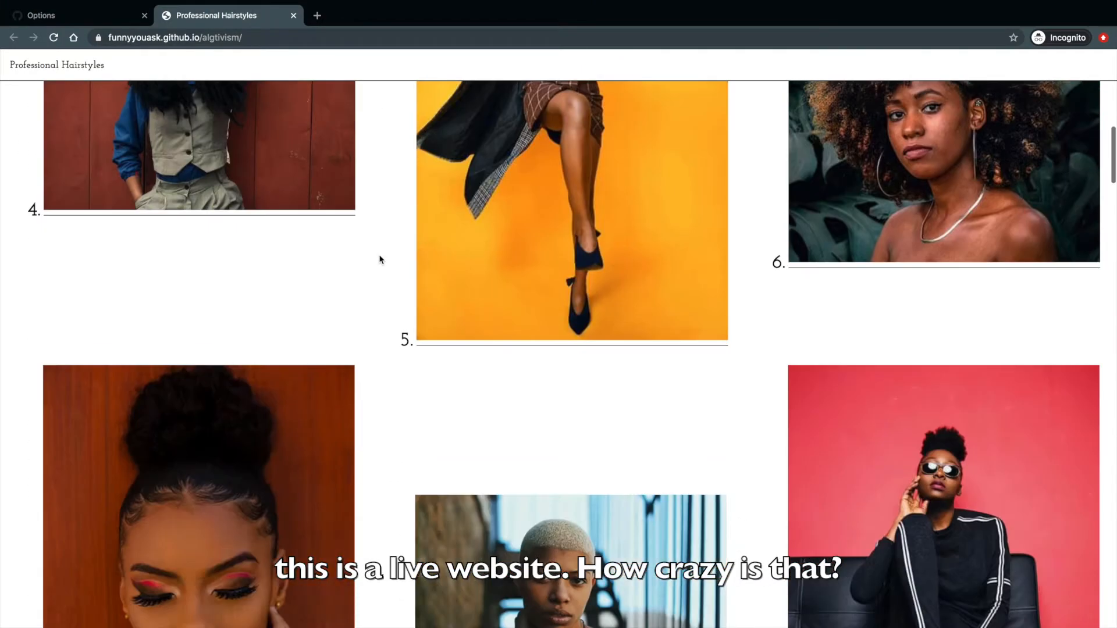
pyautogui.scroll(-3)
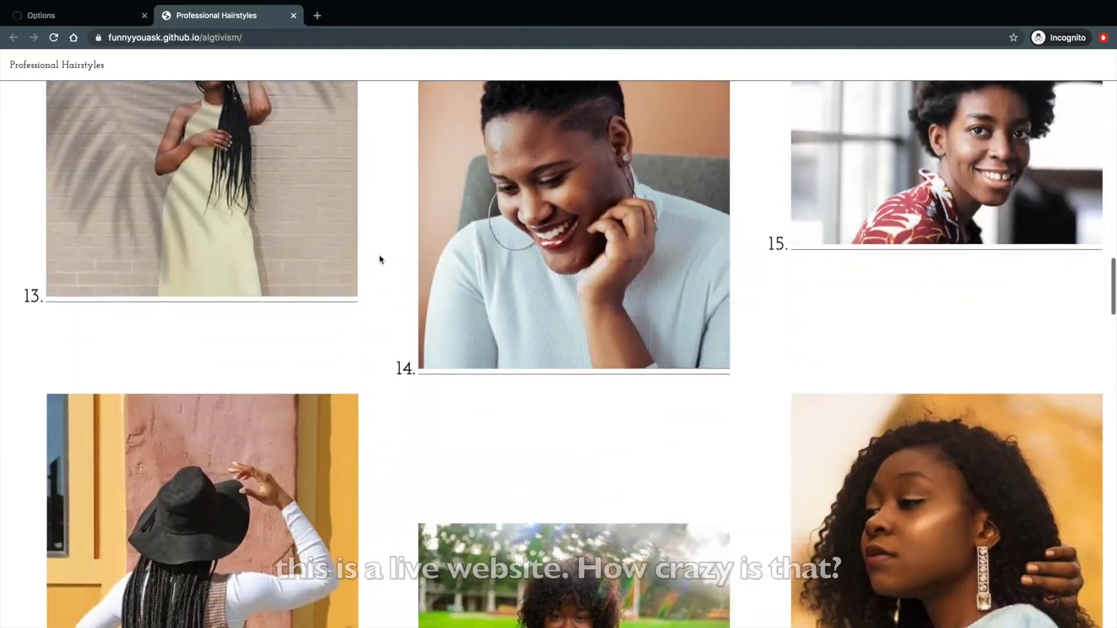
pyautogui.scroll(-3)
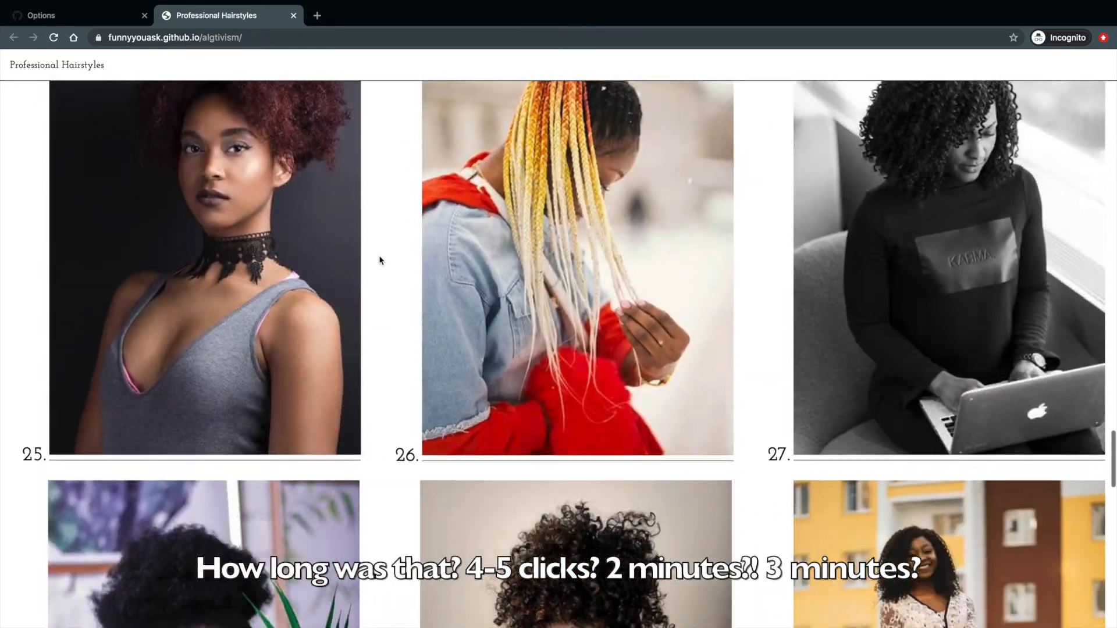
pyautogui.scroll(-3)
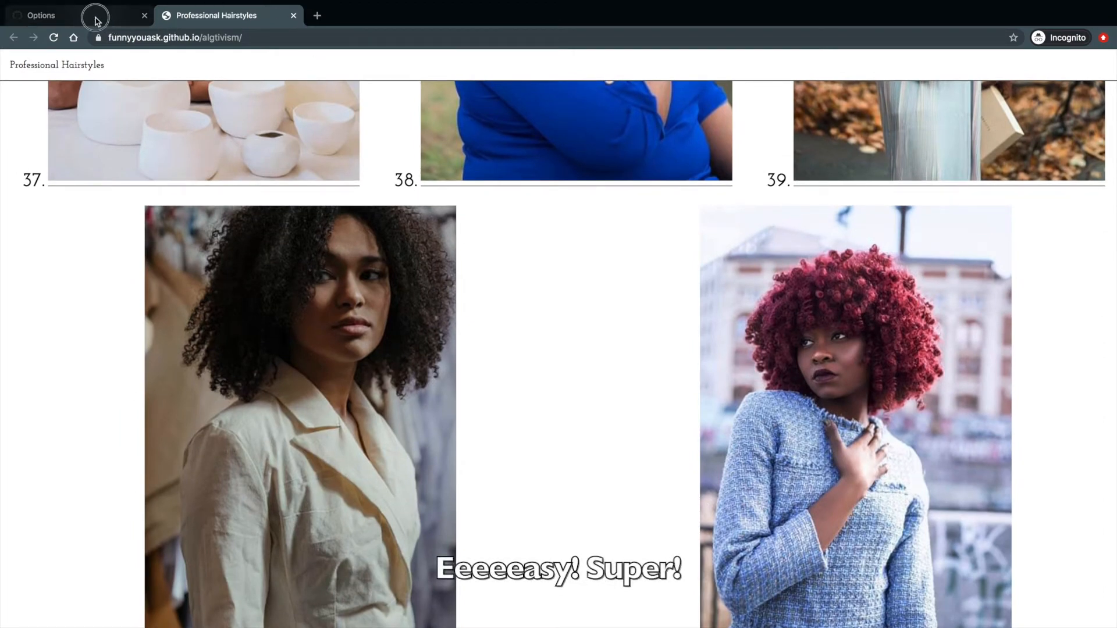
# Reload the fork's settings page so Pages reports the site ready
pyautogui.click(71, 15)
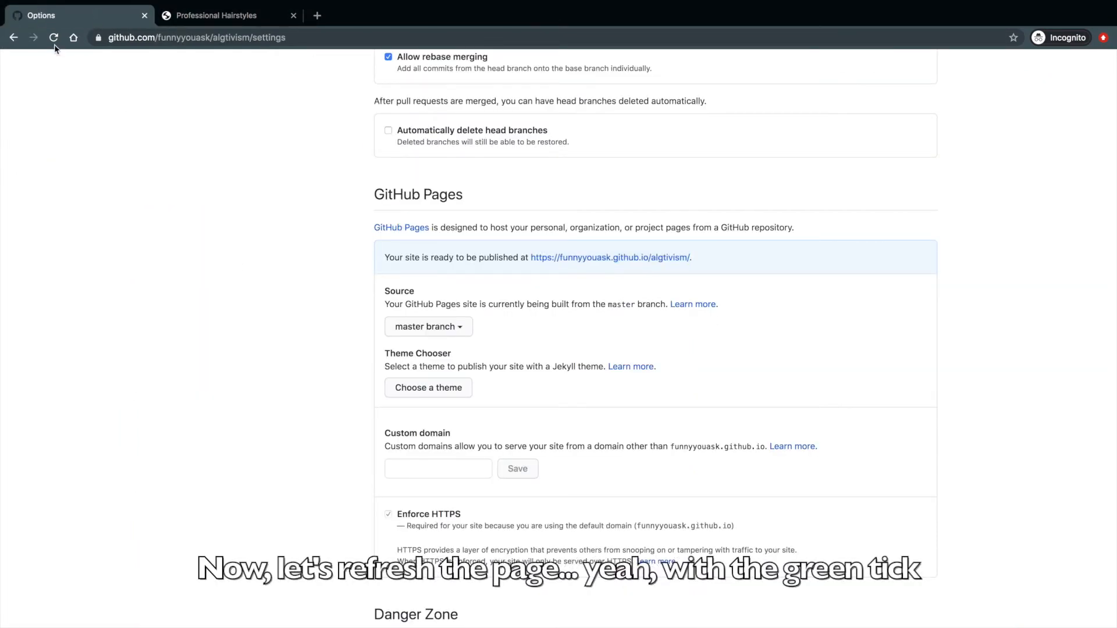
pyautogui.click(53, 37)
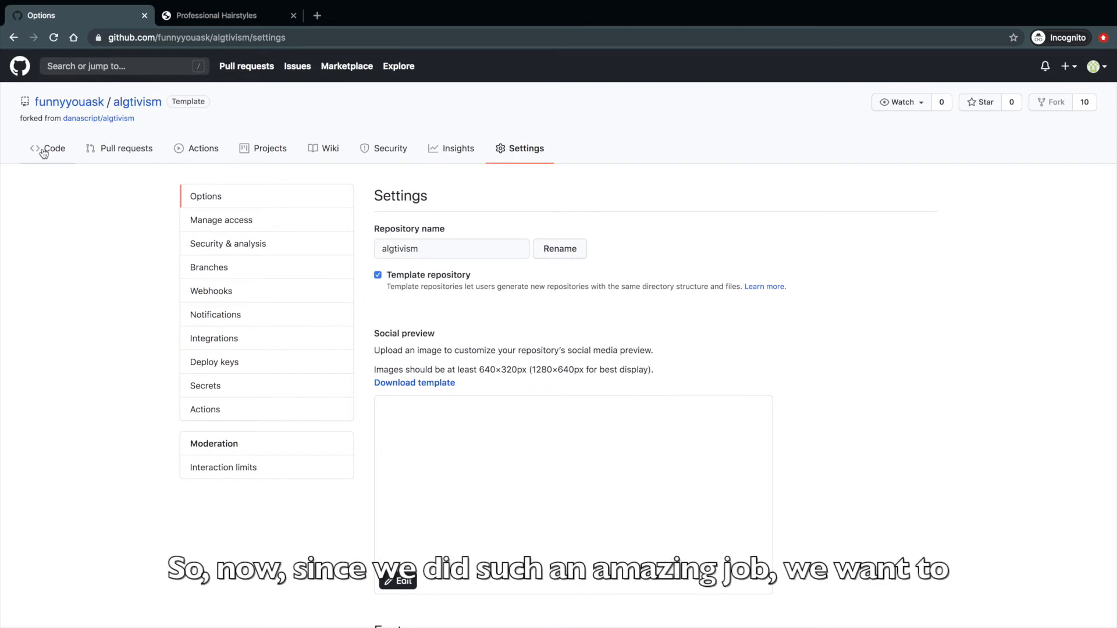
# Start editing README.md with the cursor at item 7 of the Live list
pyautogui.click(55, 148)
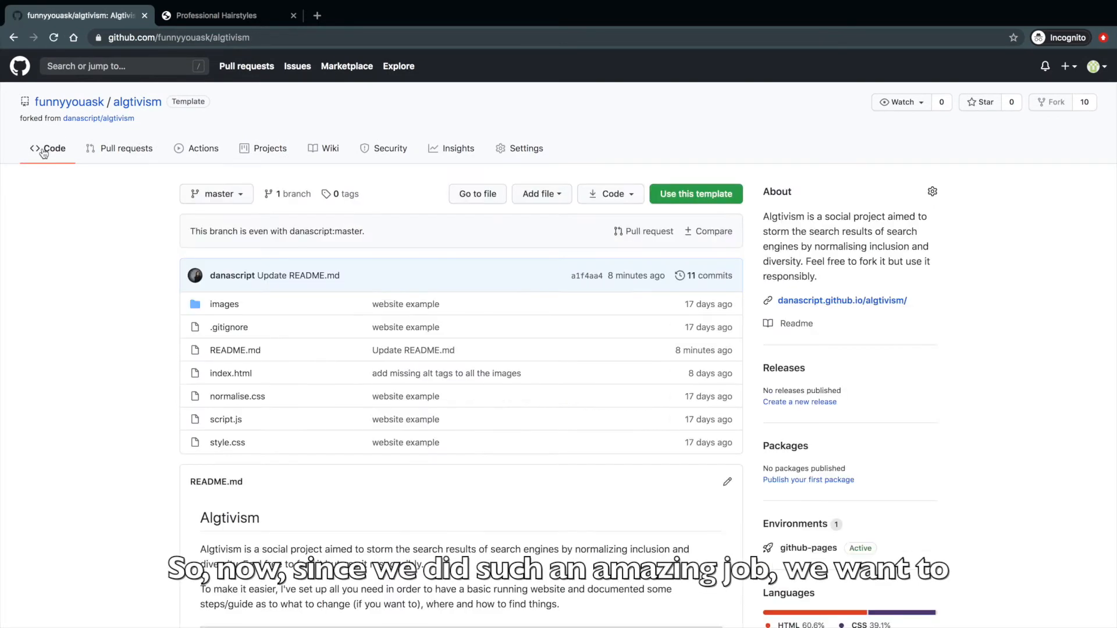
pyautogui.scroll(-3)
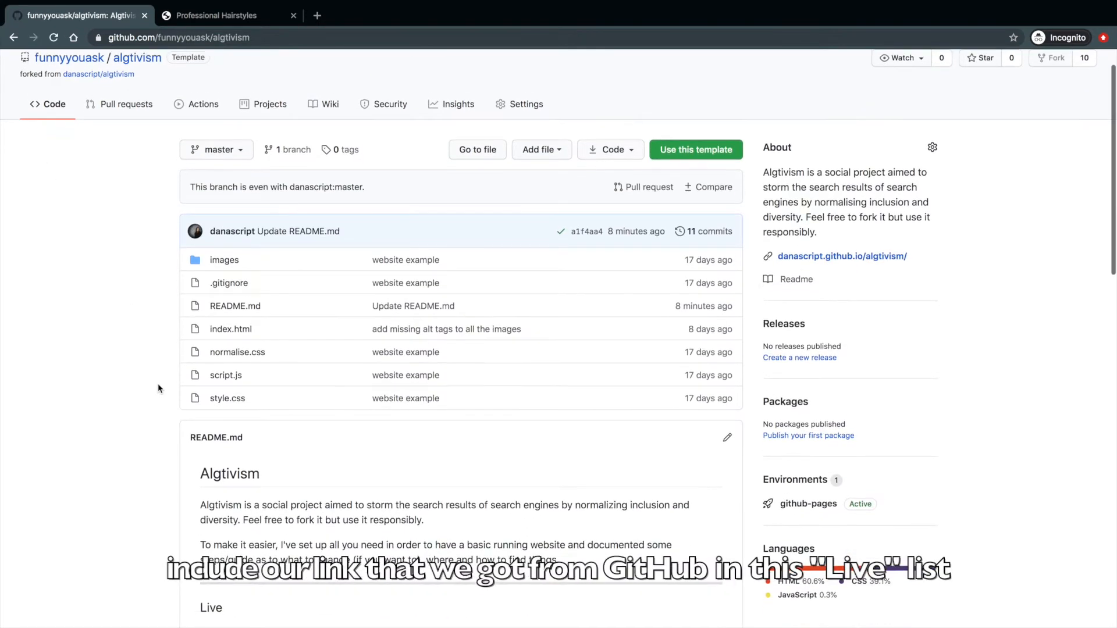
pyautogui.scroll(-3)
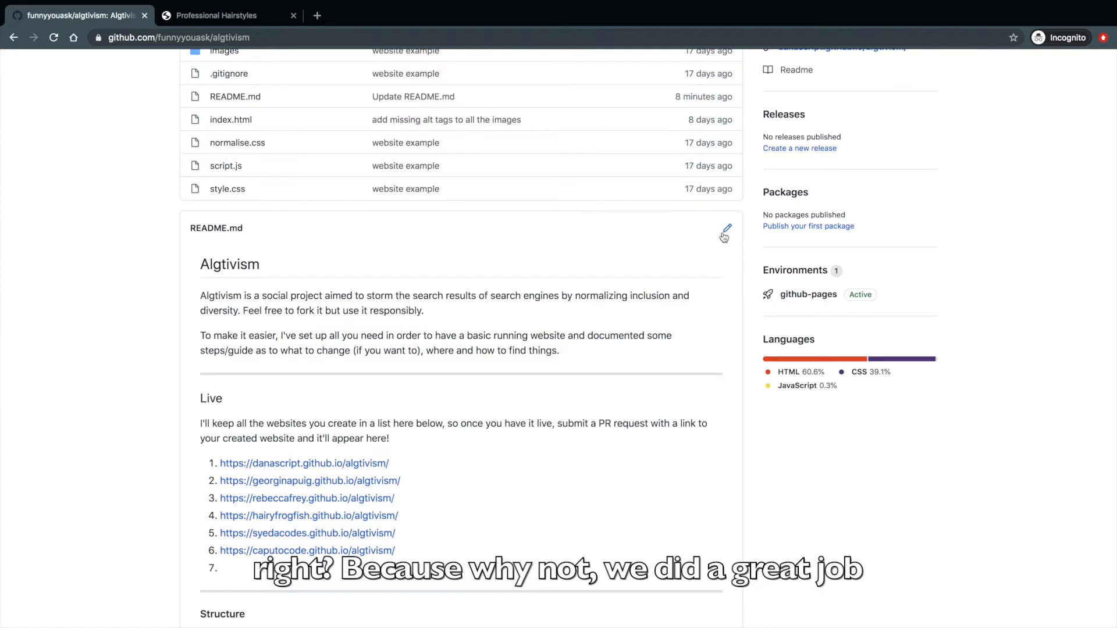
pyautogui.click(724, 233)
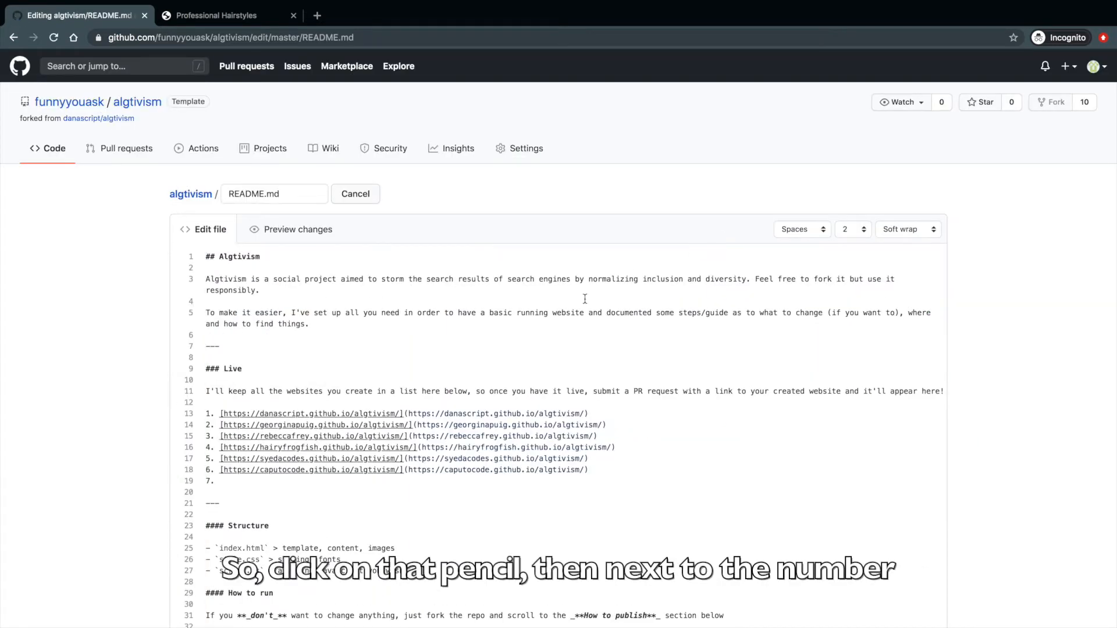
pyautogui.click(221, 481)
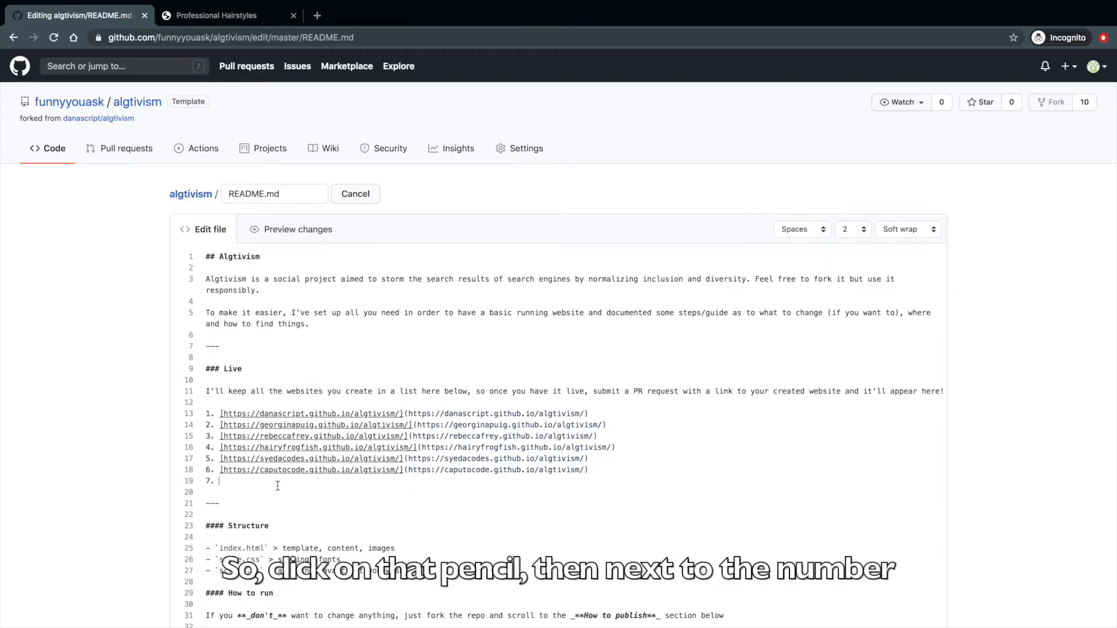
pyautogui.write('[https://funnyyouask.github.io/algtivism/.')
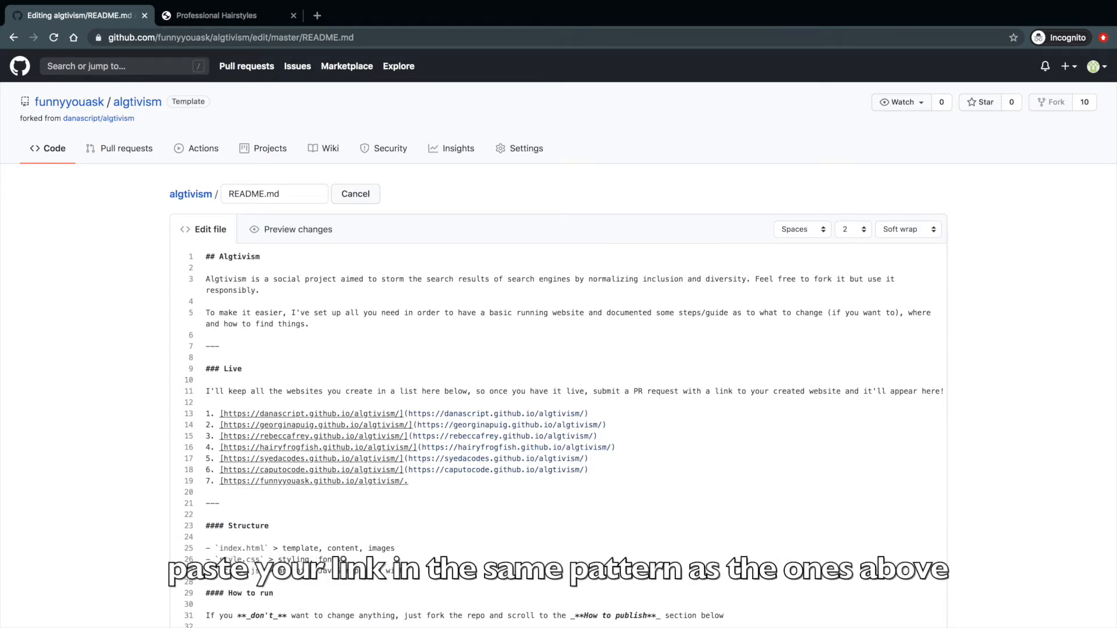
pyautogui.write('](')
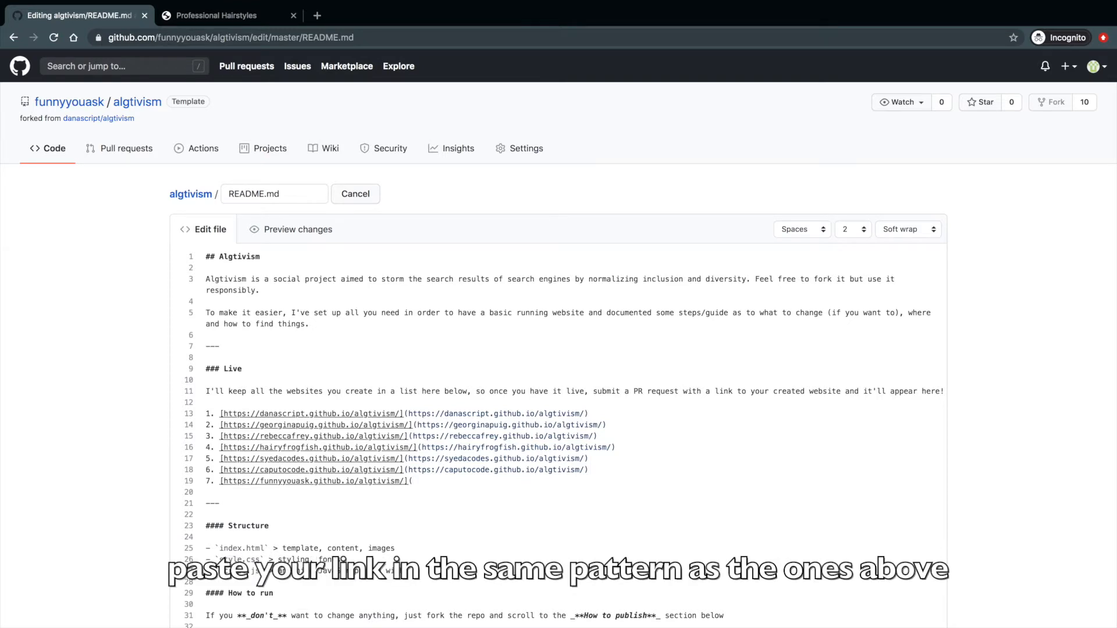
pyautogui.write('https://funnyyouask.github.io/algtivism/)')
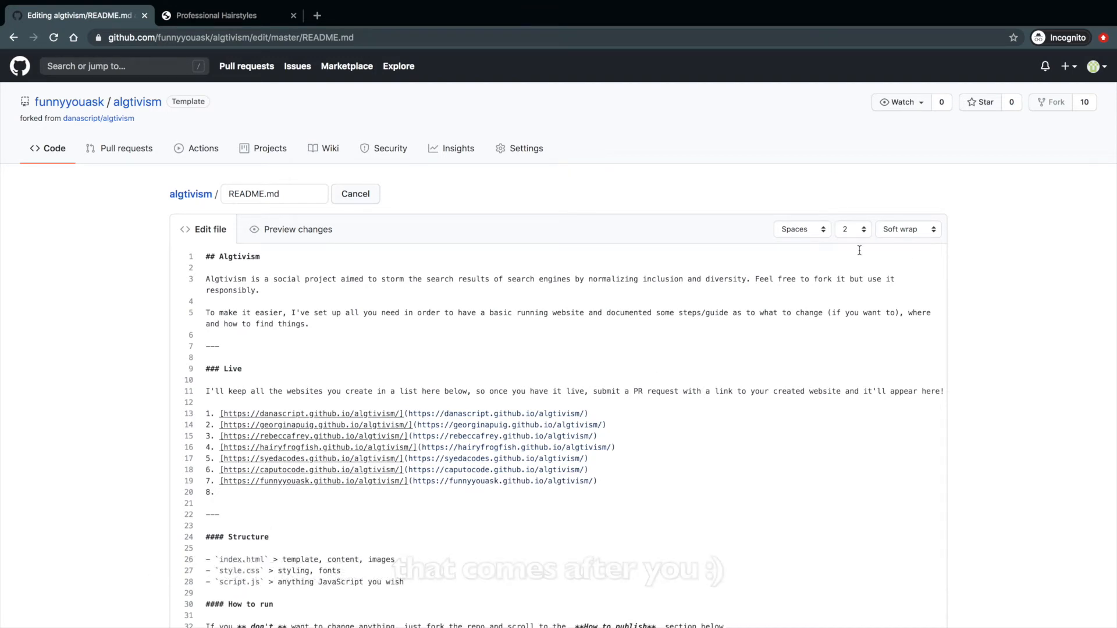
pyautogui.scroll(-3)
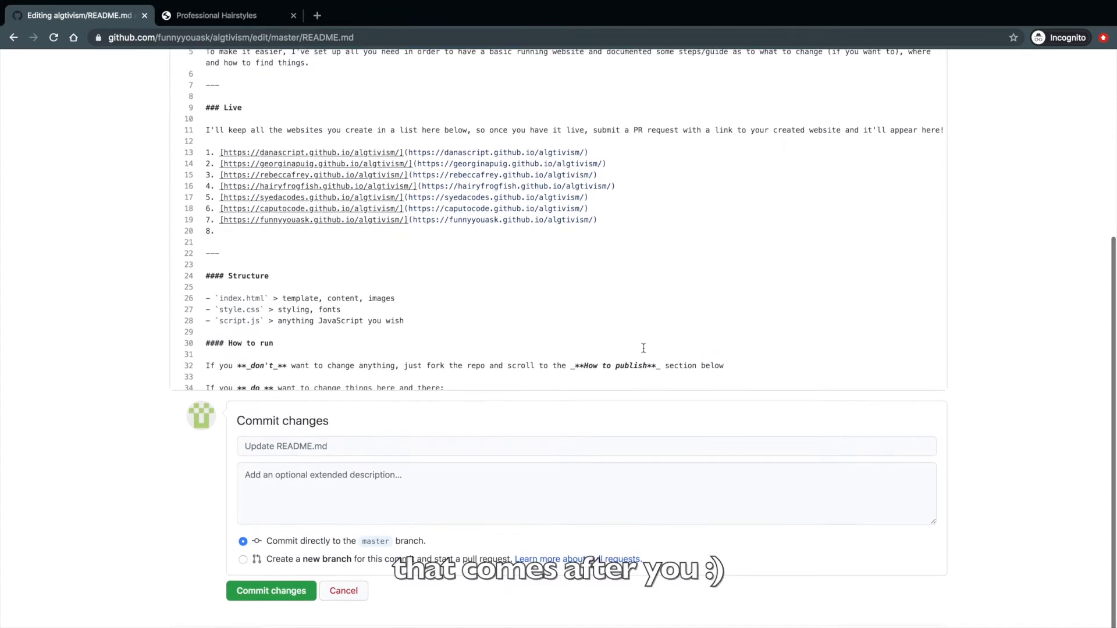
pyautogui.click(271, 591)
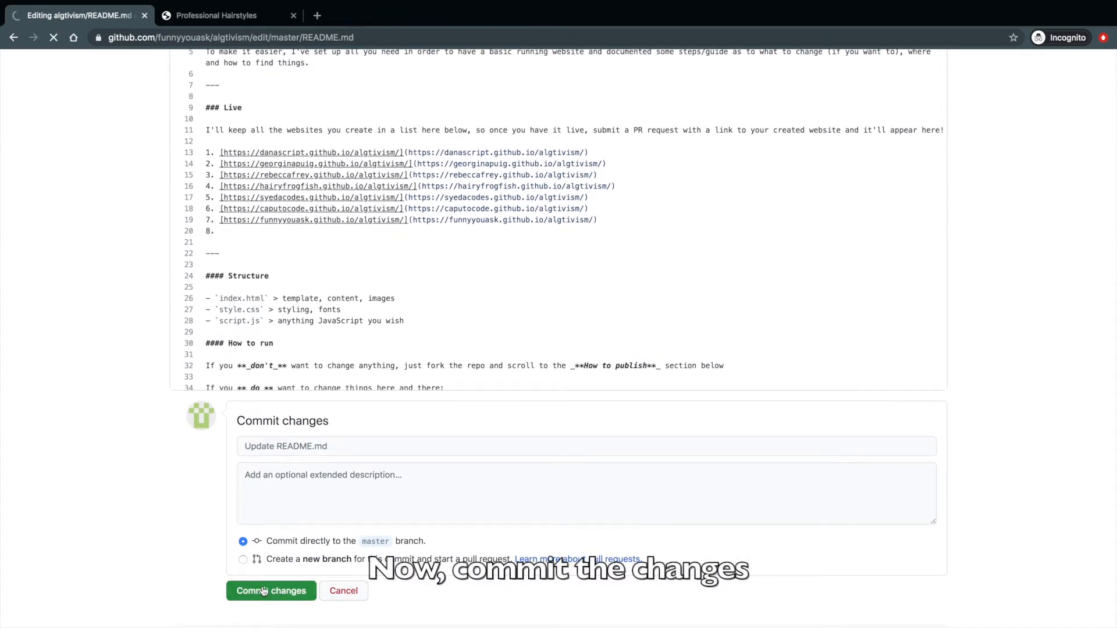
pyautogui.click(271, 591)
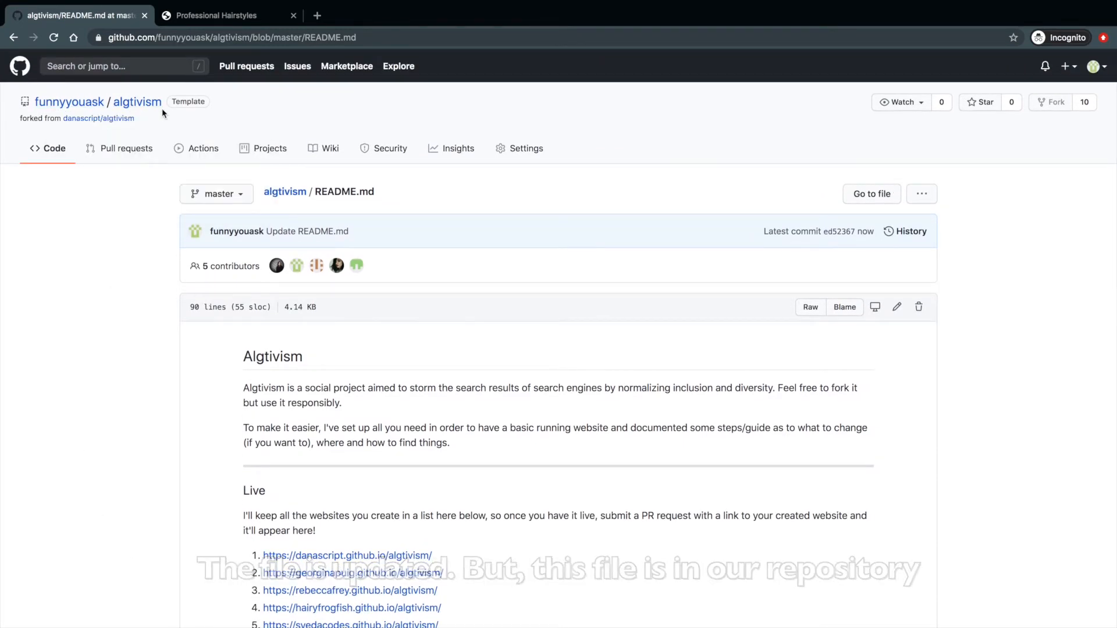
pyautogui.moveTo(97, 119)
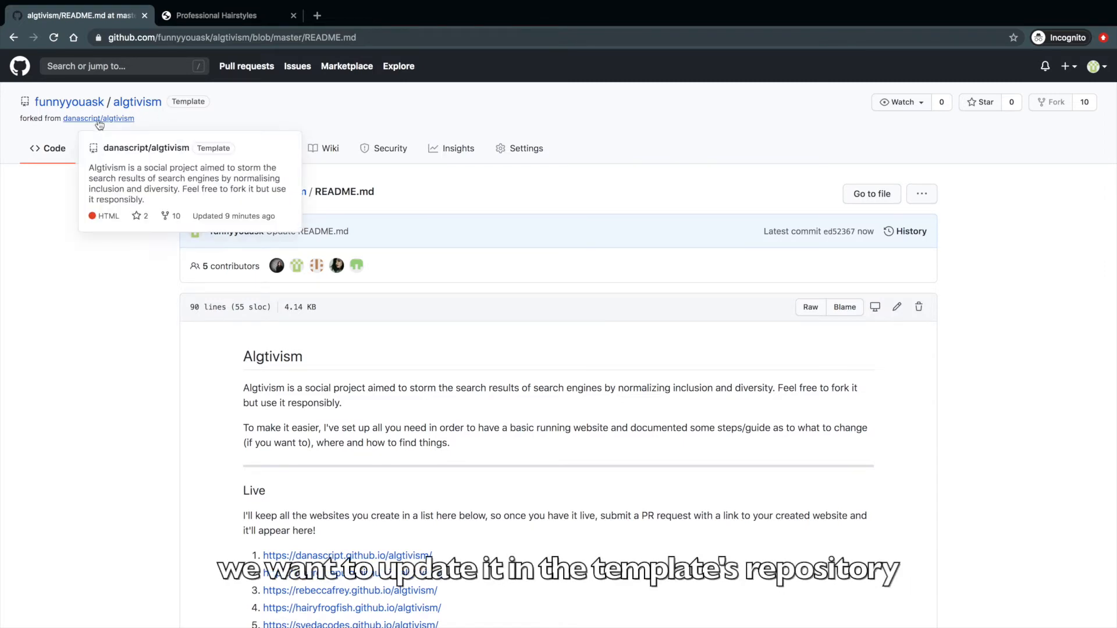
# Go to the original template repository and start a new pull request from its Pull requests list
pyautogui.click(98, 119)
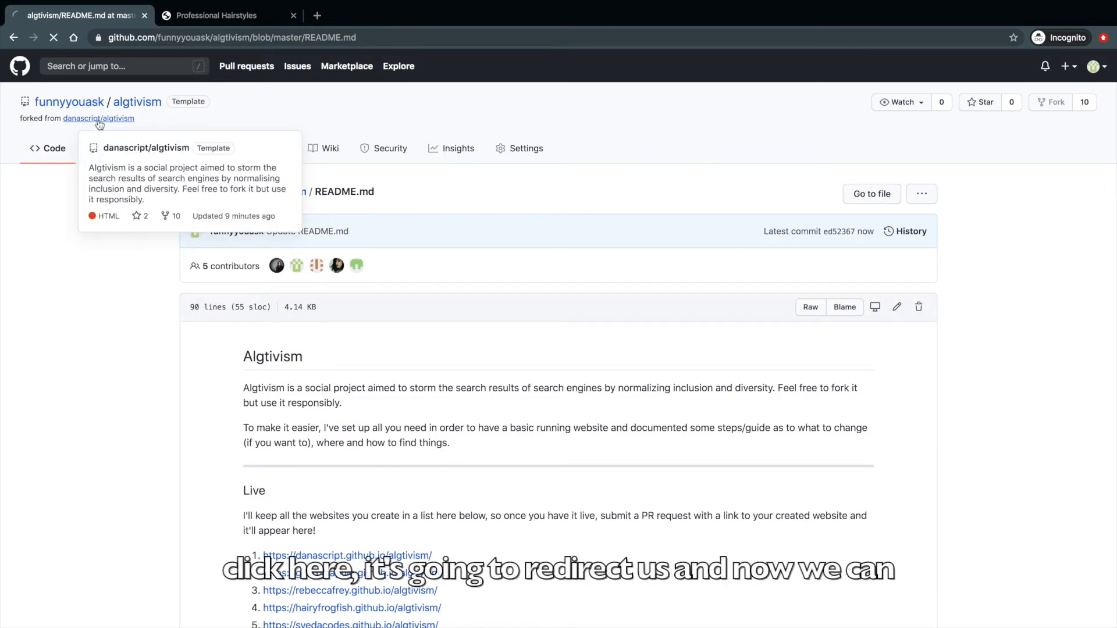
pyautogui.click(98, 118)
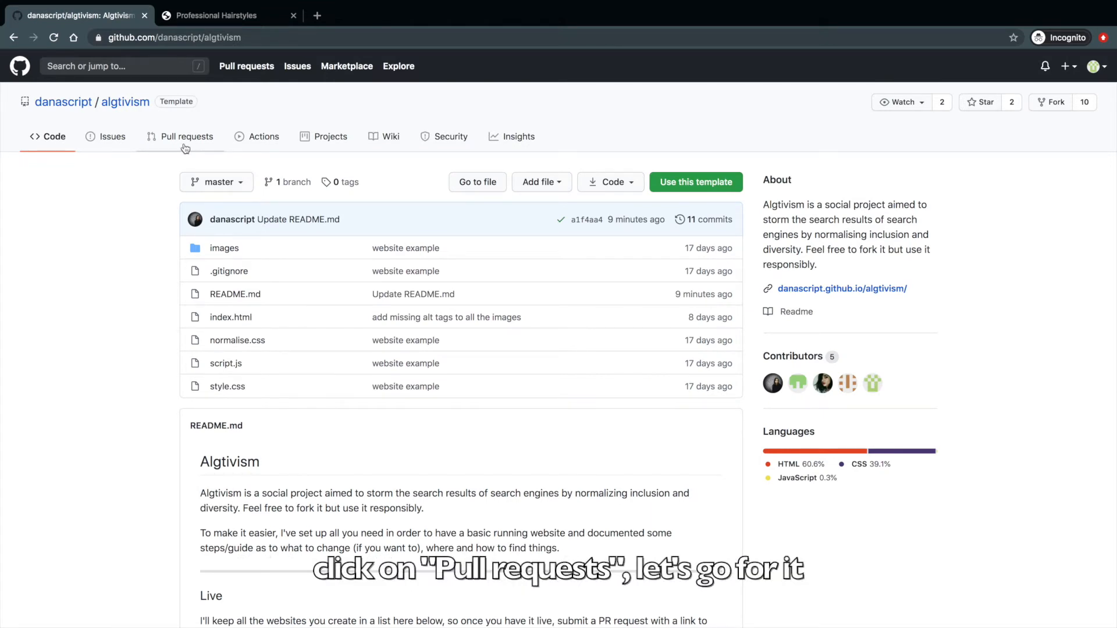
pyautogui.click(188, 136)
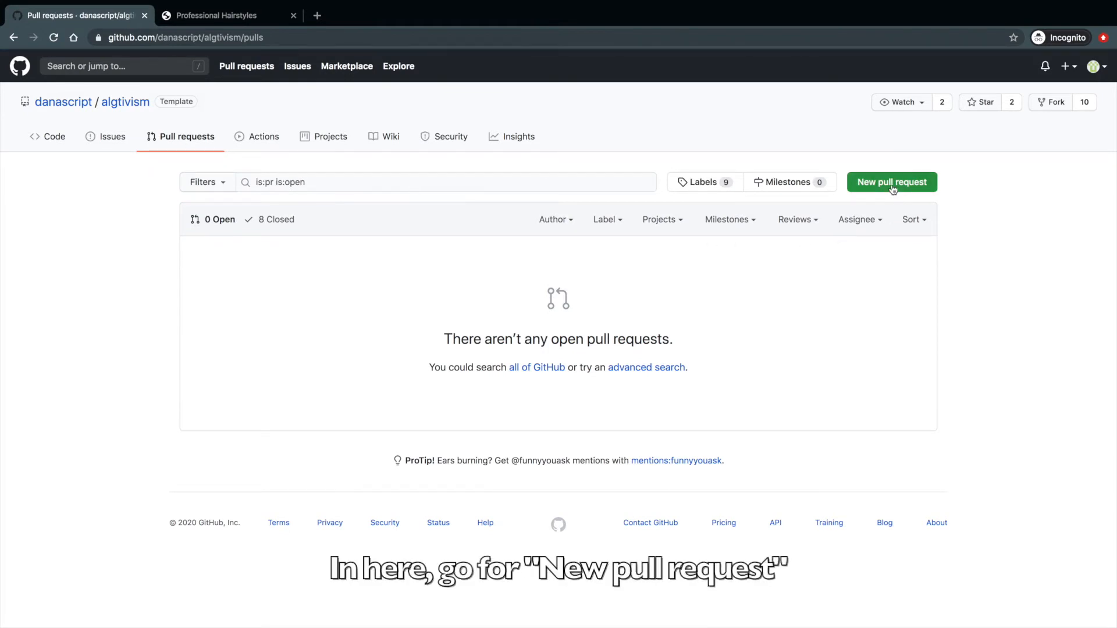
pyautogui.click(891, 182)
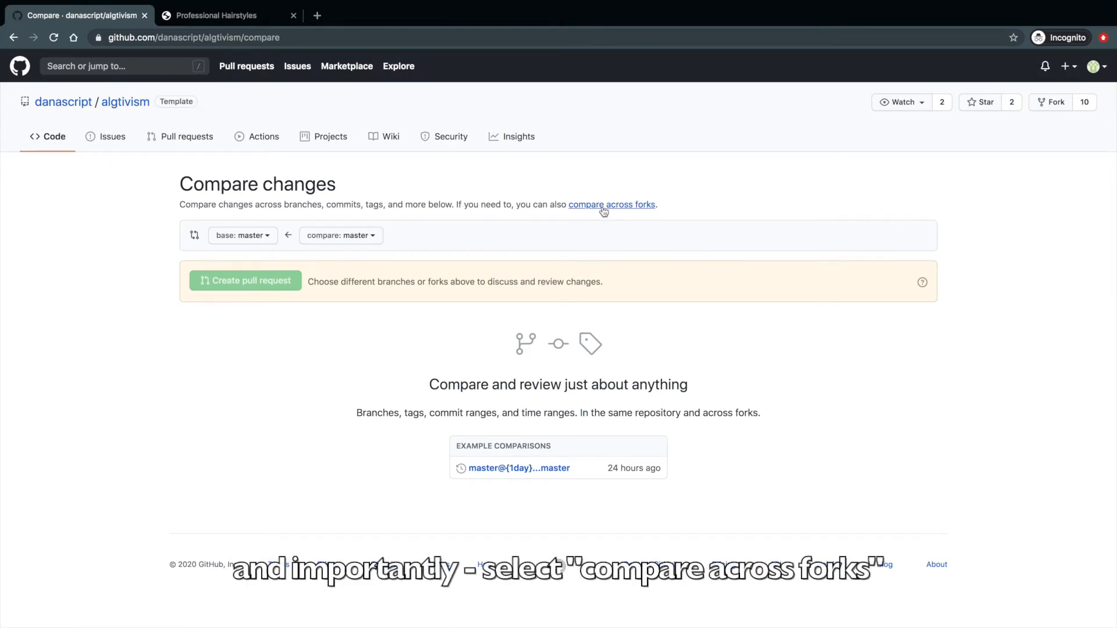
# Compare across forks with the fork as head repository and open the pull request form
pyautogui.click(611, 205)
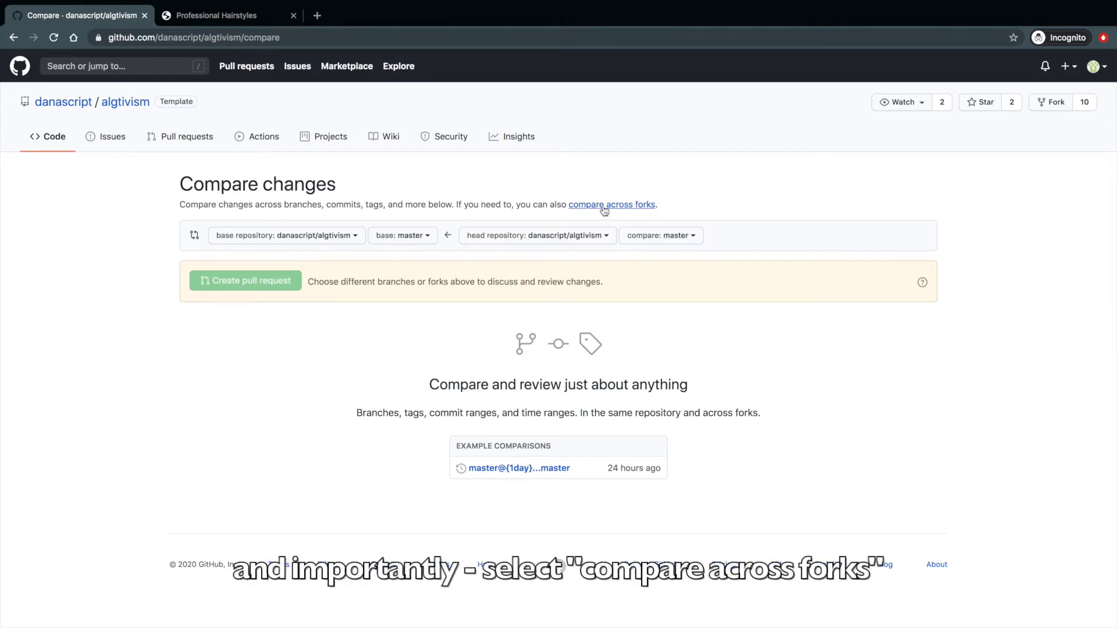
pyautogui.click(537, 235)
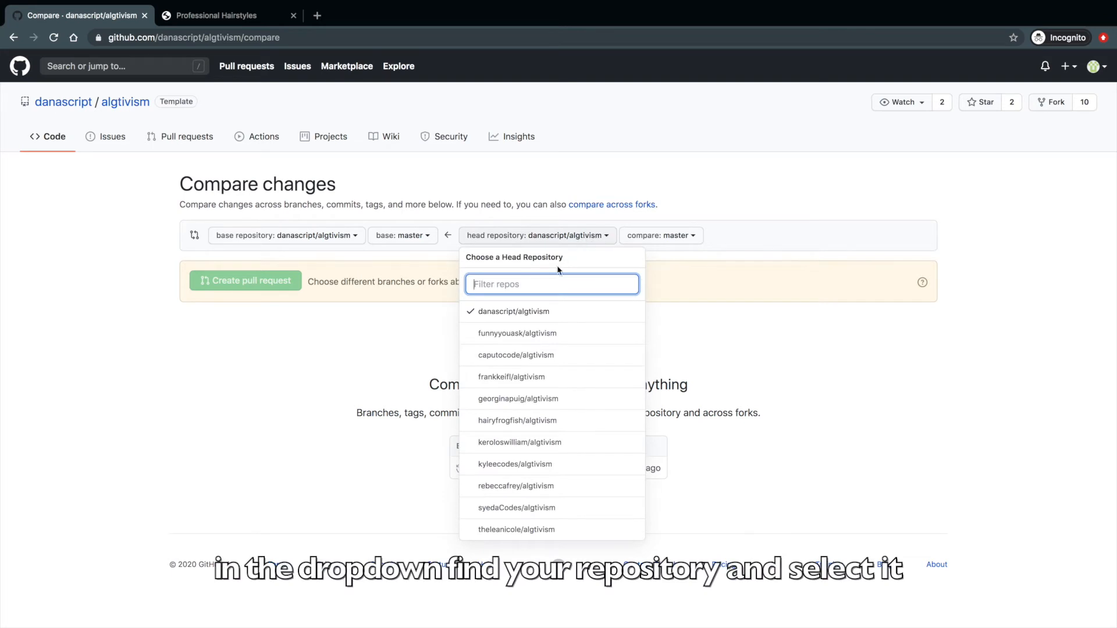
pyautogui.click(517, 333)
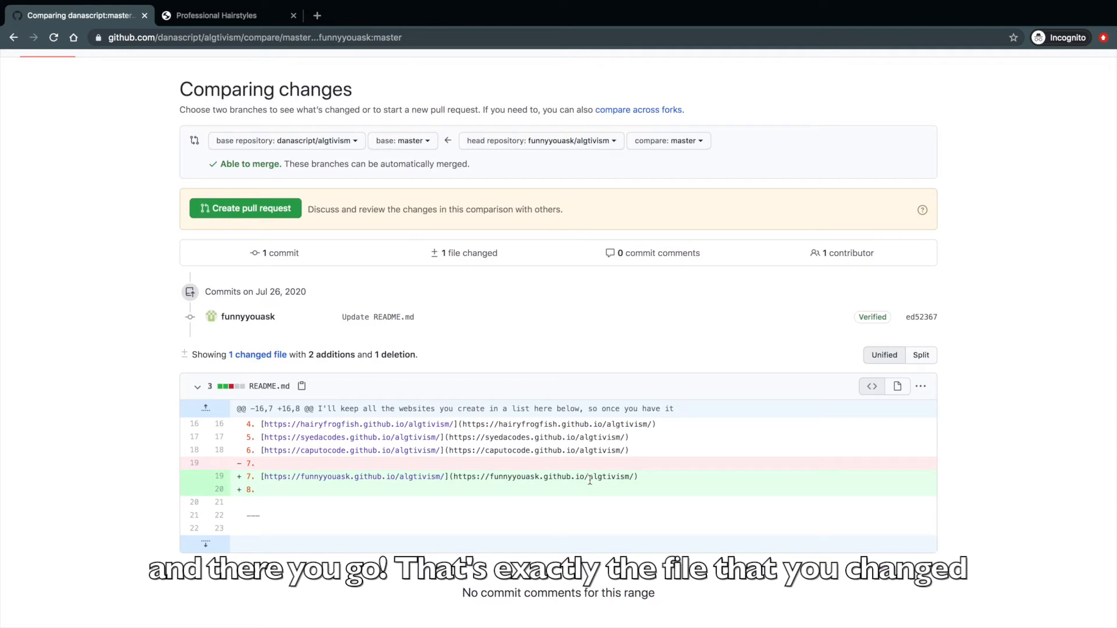
pyautogui.moveTo(245, 208)
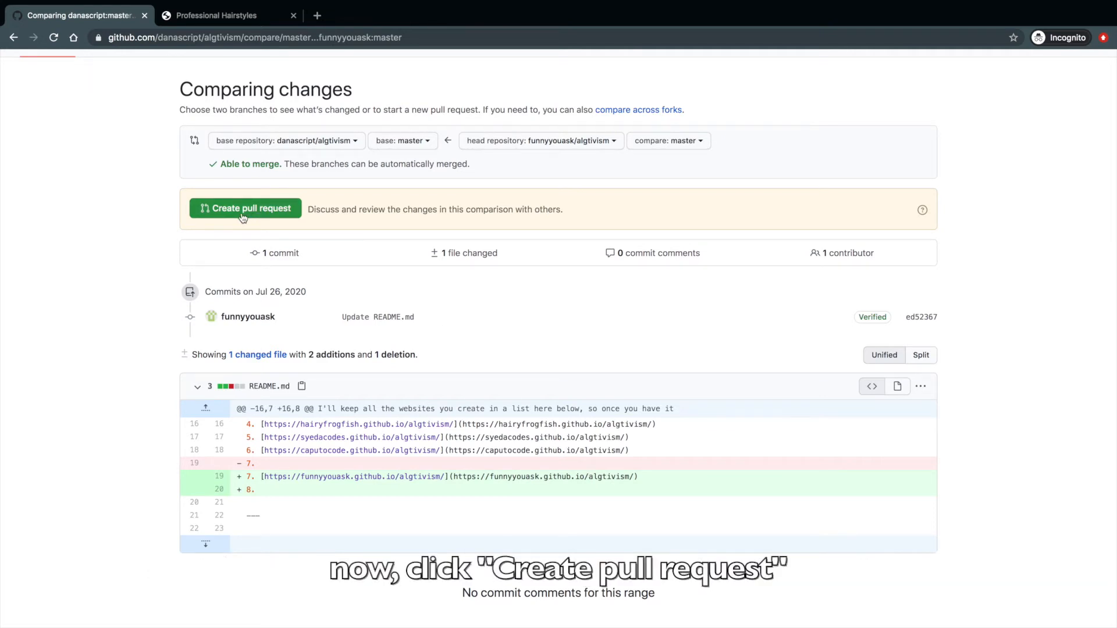
pyautogui.click(245, 208)
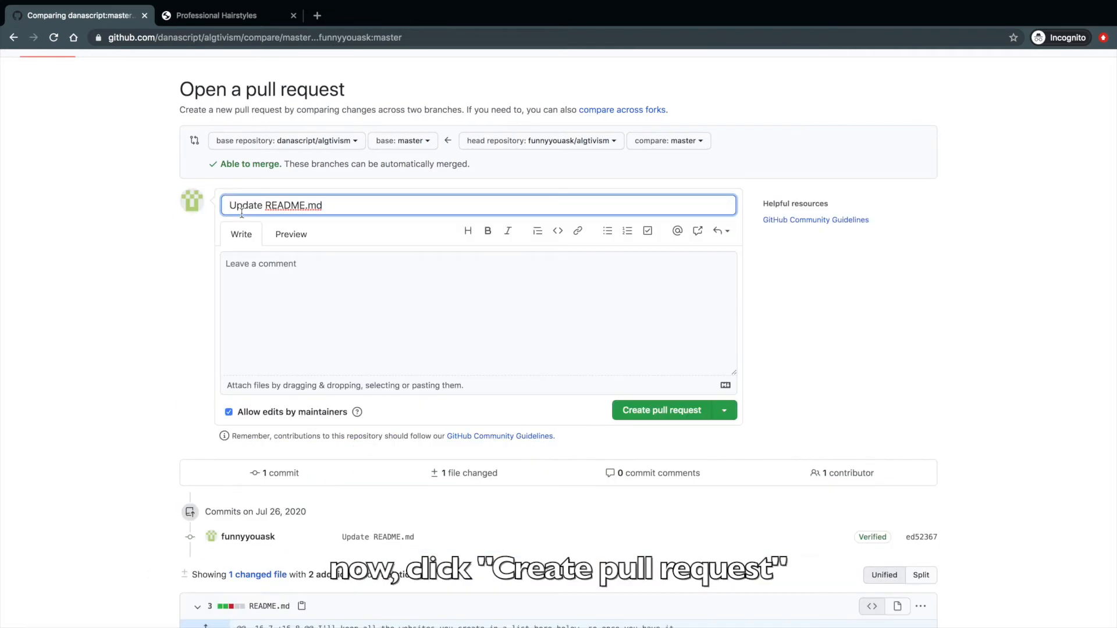
# Submit the README link change as pull request #9 to the template repository
pyautogui.scroll(-3)
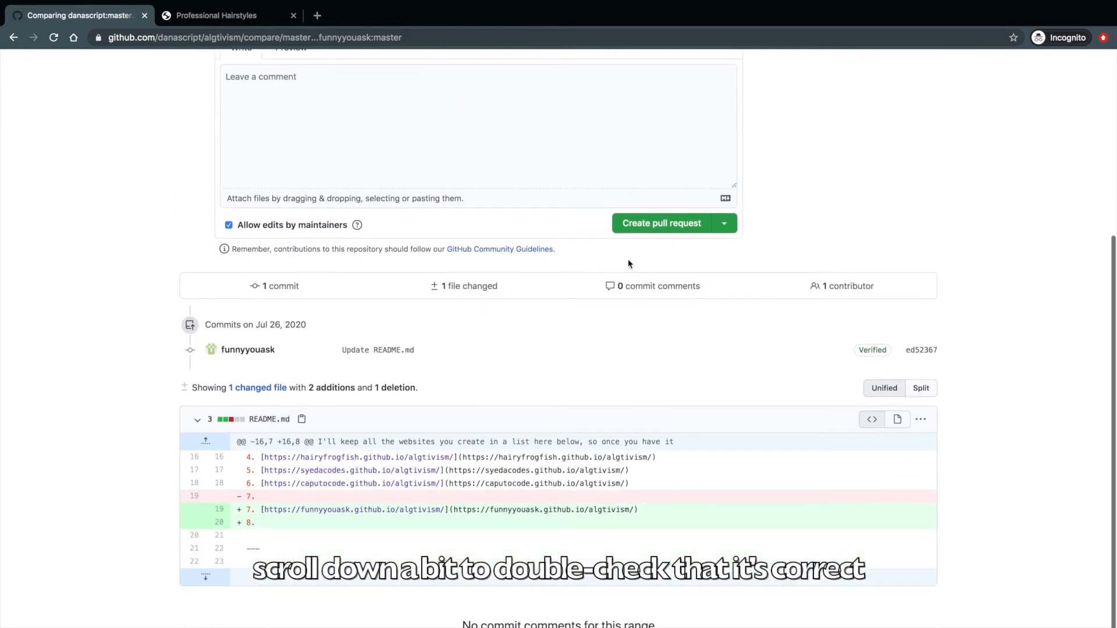
pyautogui.click(660, 224)
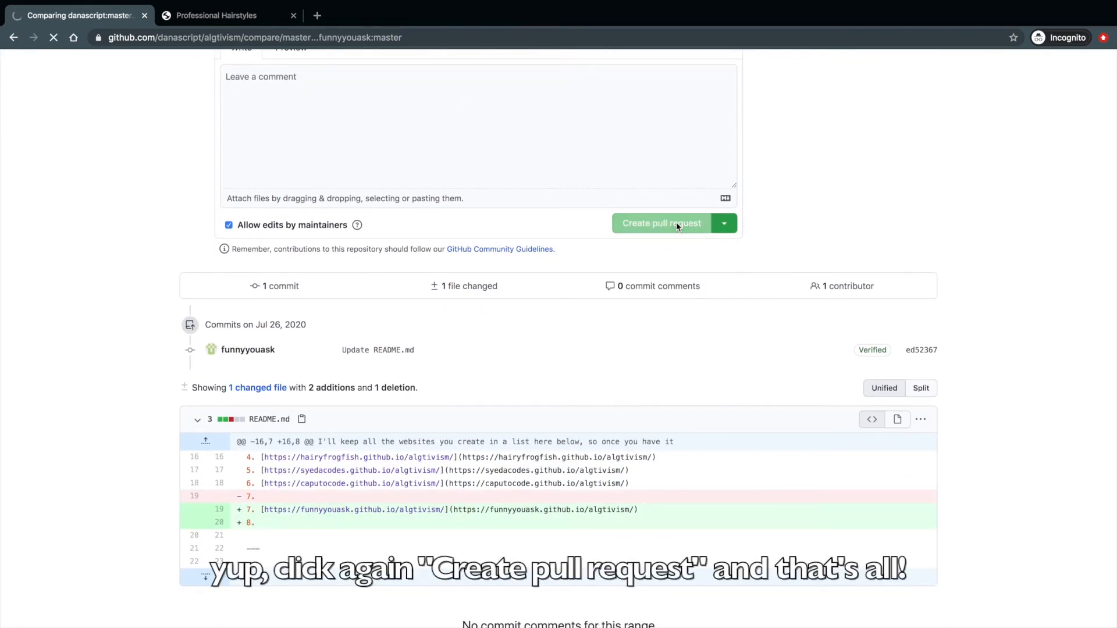
pyautogui.click(661, 223)
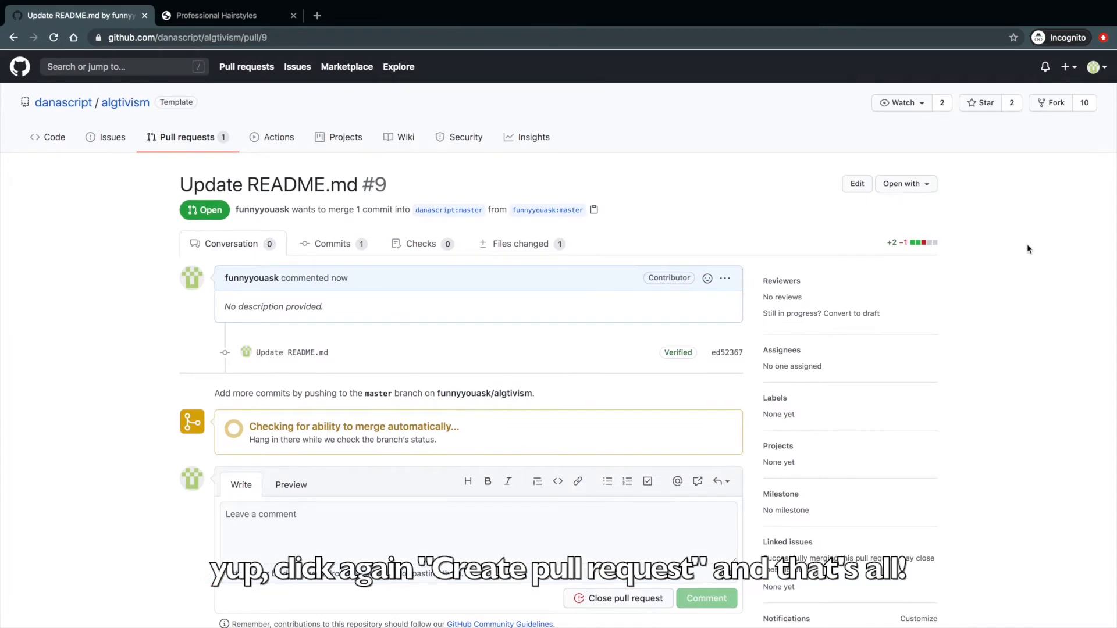
pyautogui.scroll(-3)
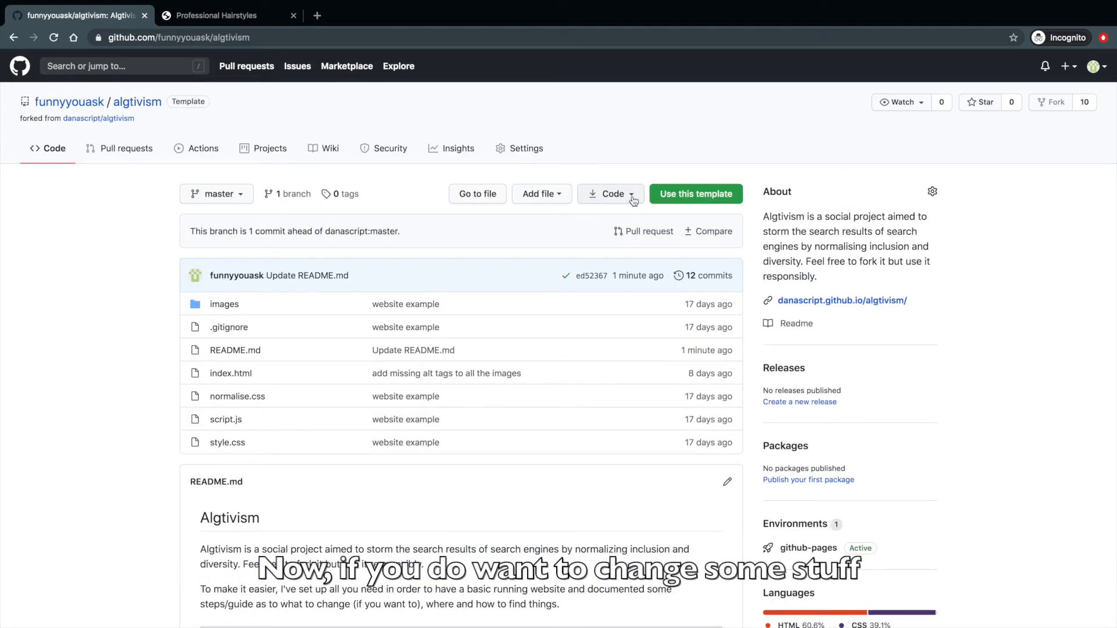
pyautogui.click(608, 193)
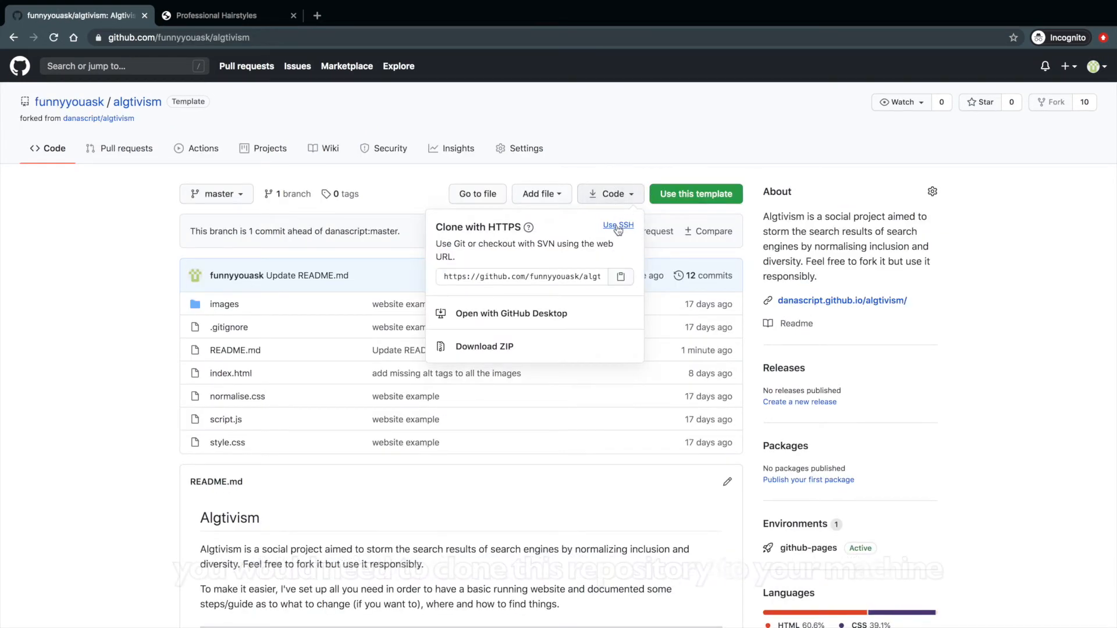
pyautogui.click(617, 224)
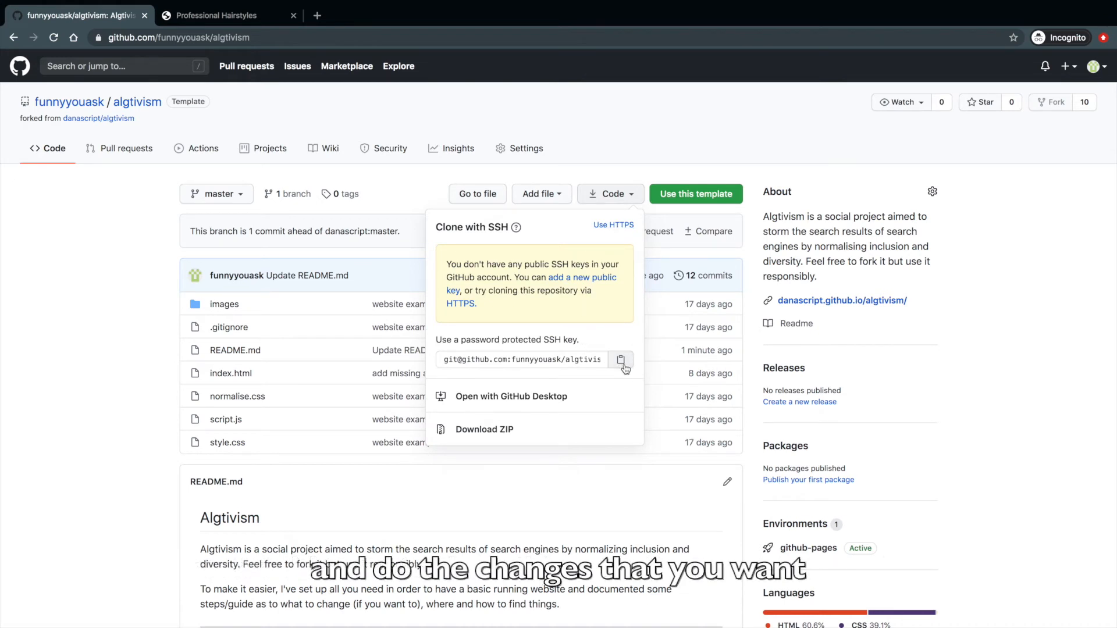
pyautogui.moveTo(524, 400)
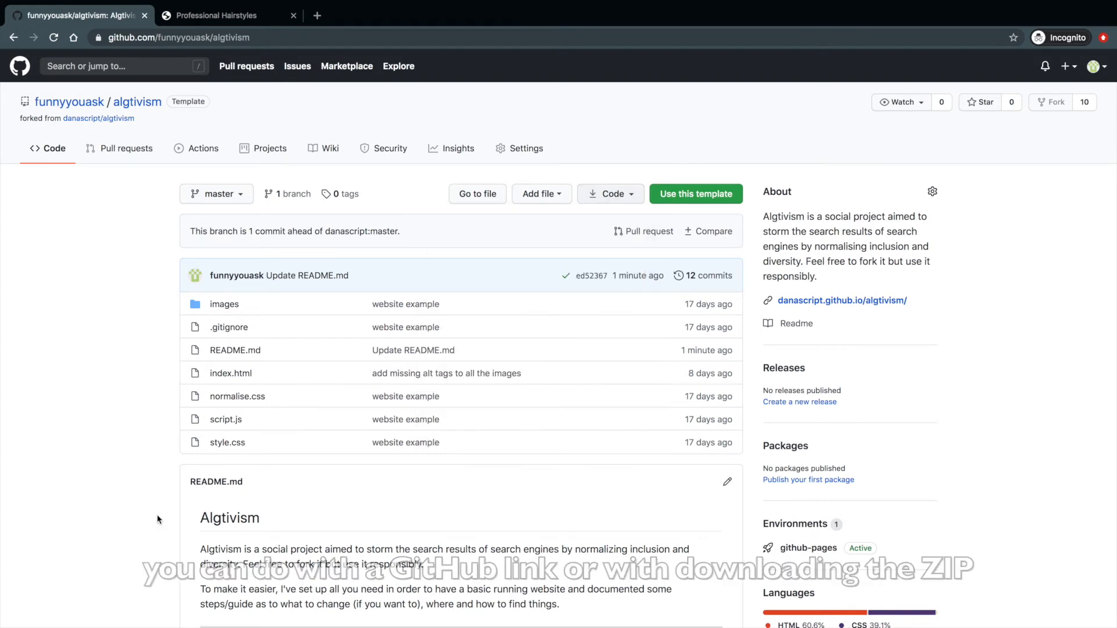
pyautogui.scroll(-3)
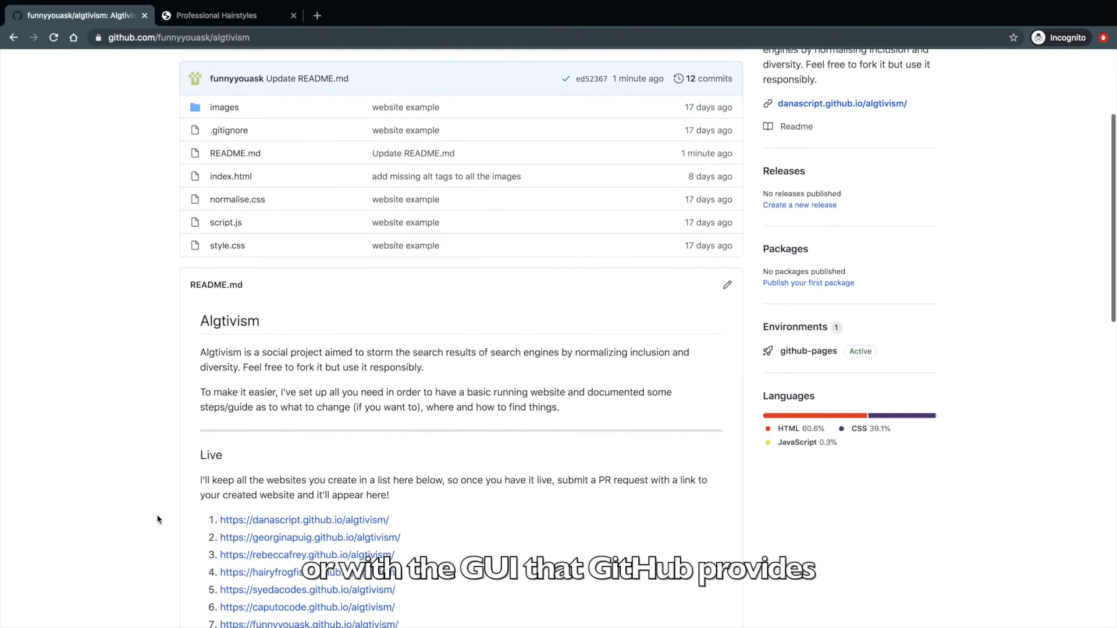
pyautogui.scroll(-3)
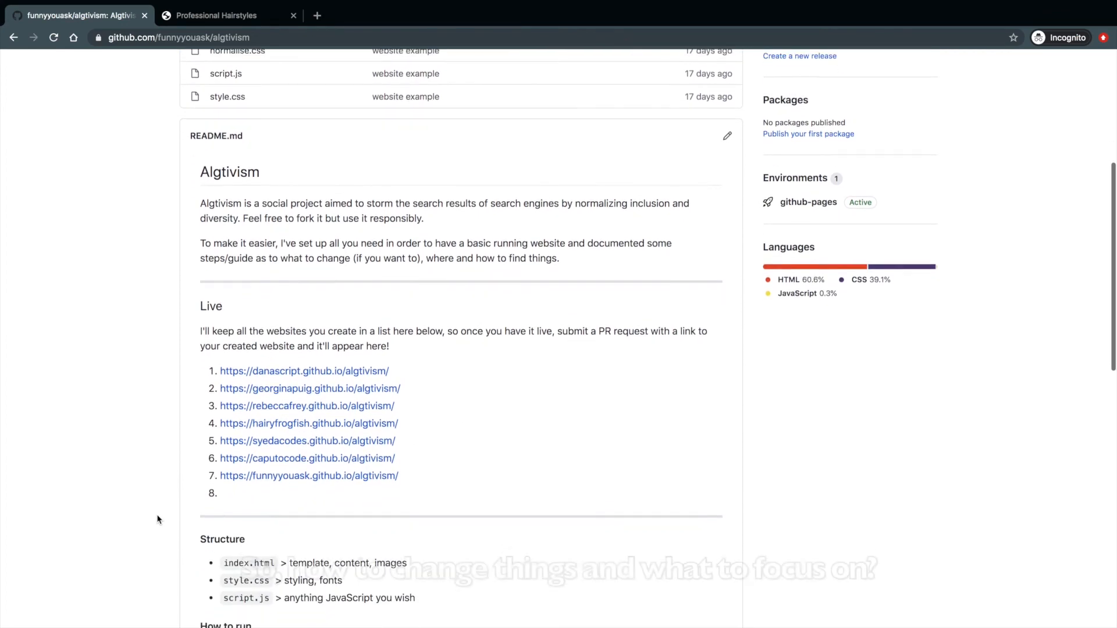
pyautogui.scroll(-3)
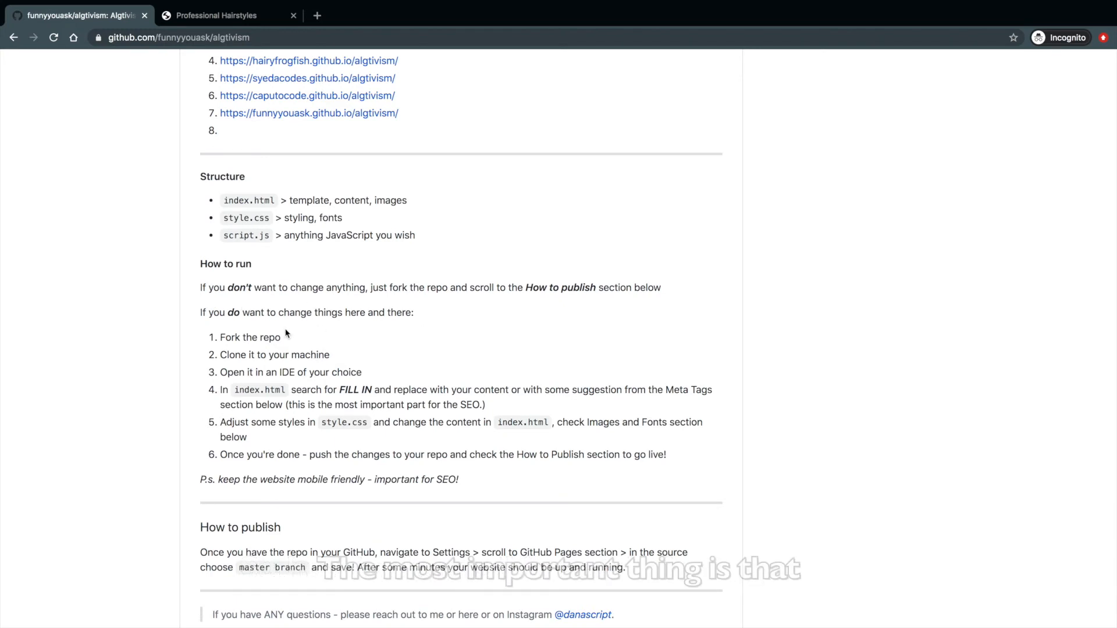
pyautogui.moveTo(341, 361)
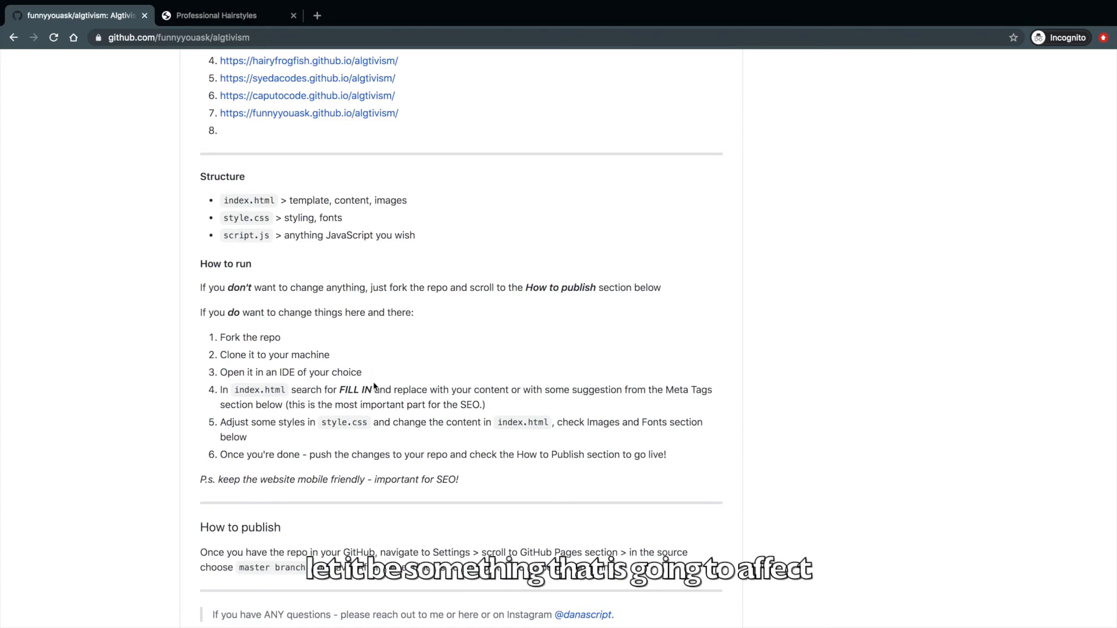
pyautogui.doubleClick(356, 390)
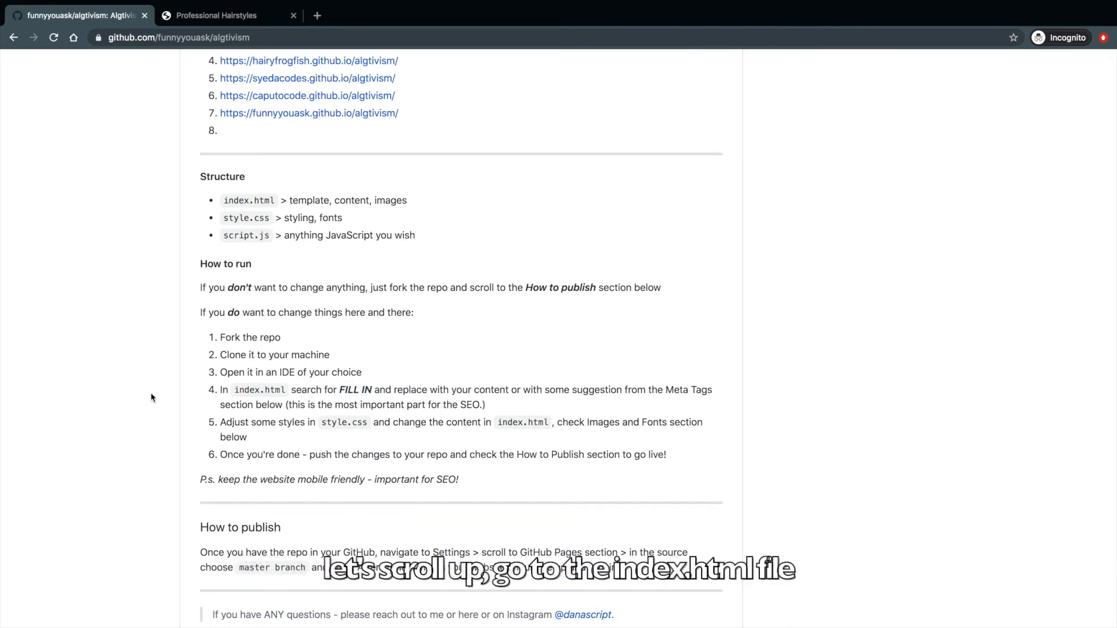
# View index.html and highlight the FILL IN title and description placeholders on lines 7 and 11
pyautogui.scroll(3)
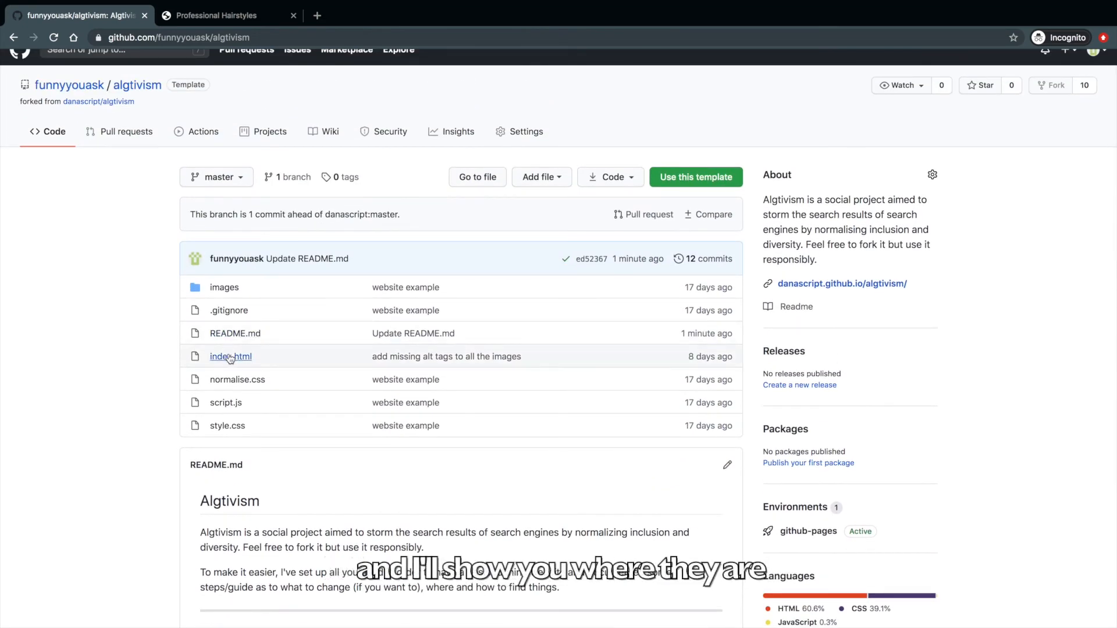
pyautogui.click(230, 356)
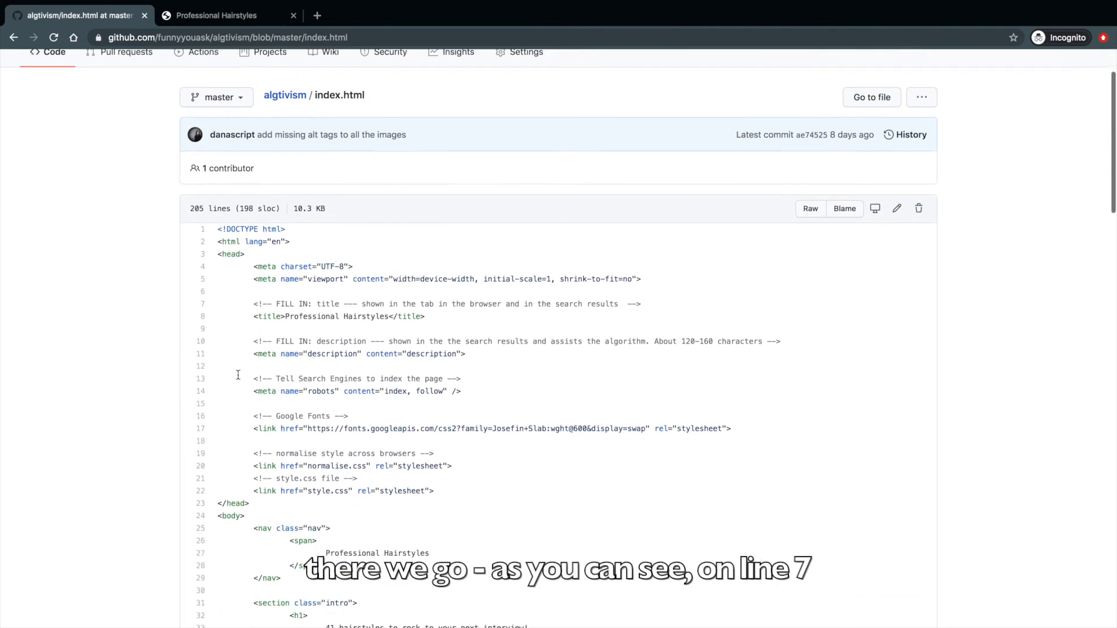
pyautogui.scroll(-3)
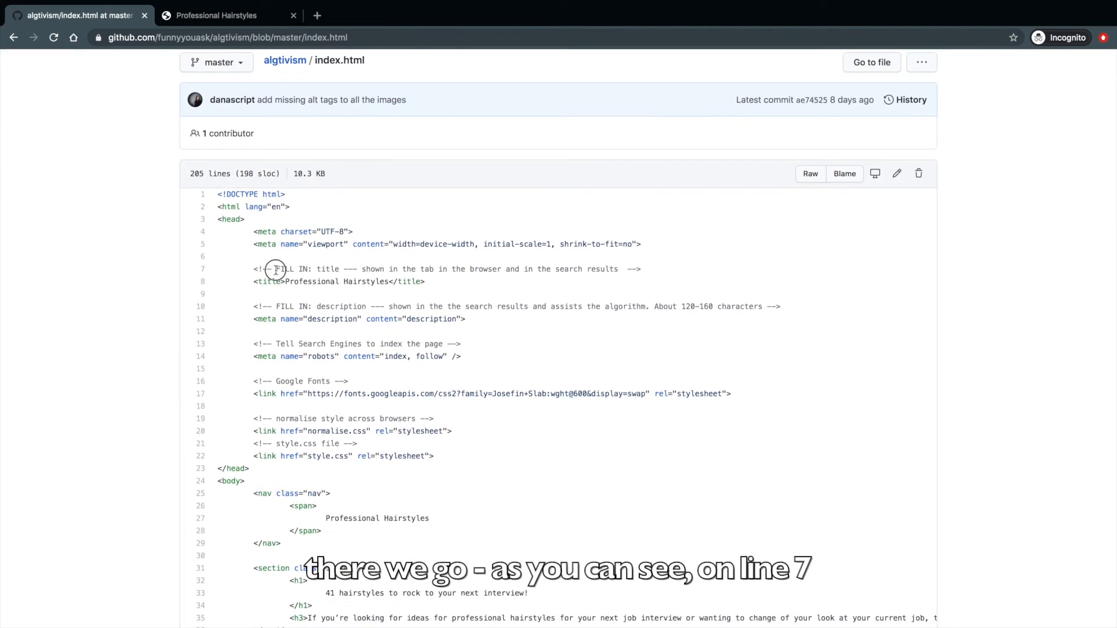
pyautogui.doubleClick(289, 269)
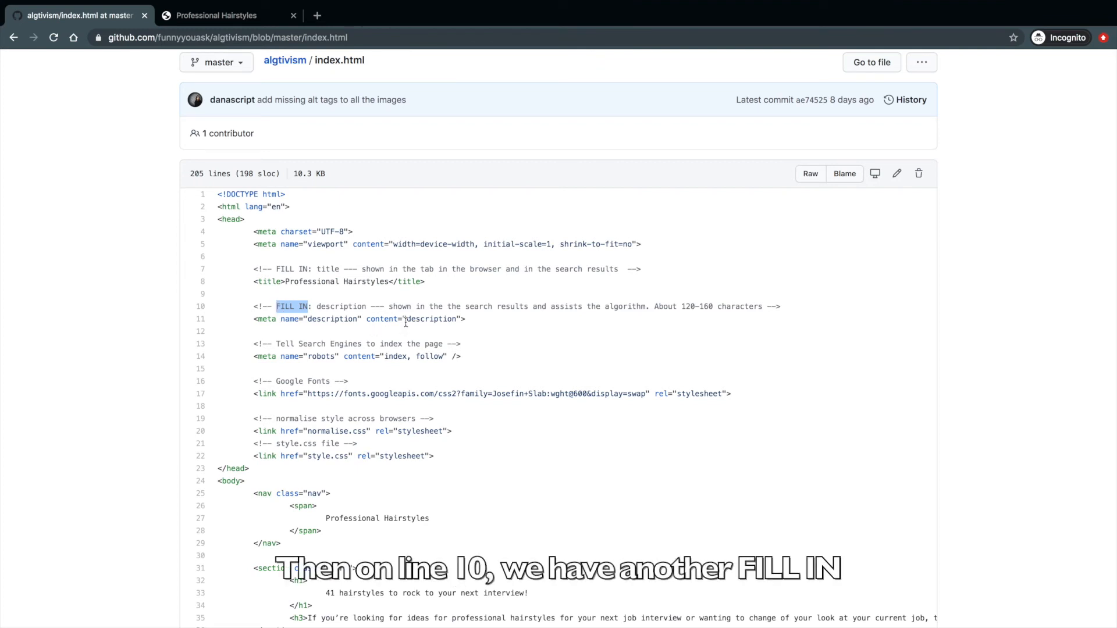
pyautogui.doubleClick(430, 319)
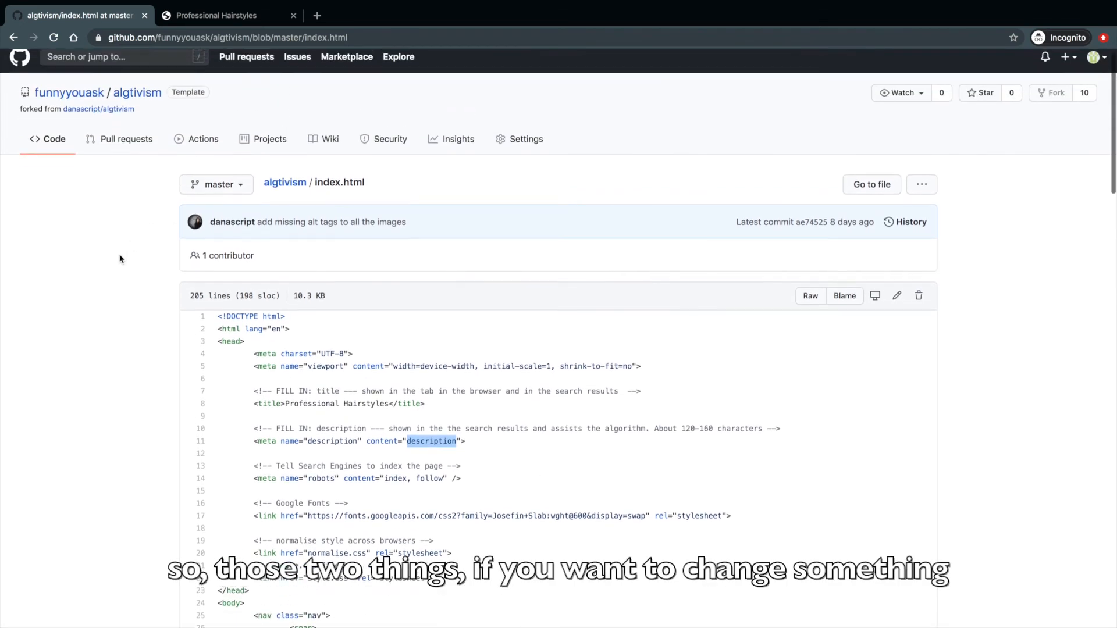
pyautogui.click(47, 138)
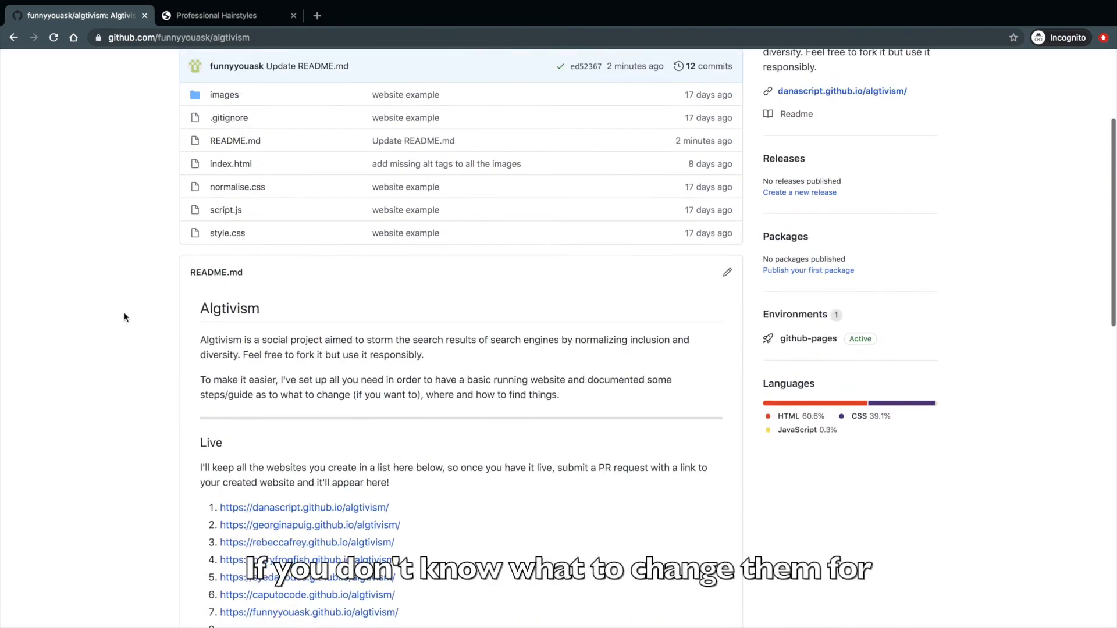
# Review the README's Content of choice suggestions, then switch to the live Professional Hairstyles site
pyautogui.scroll(-3)
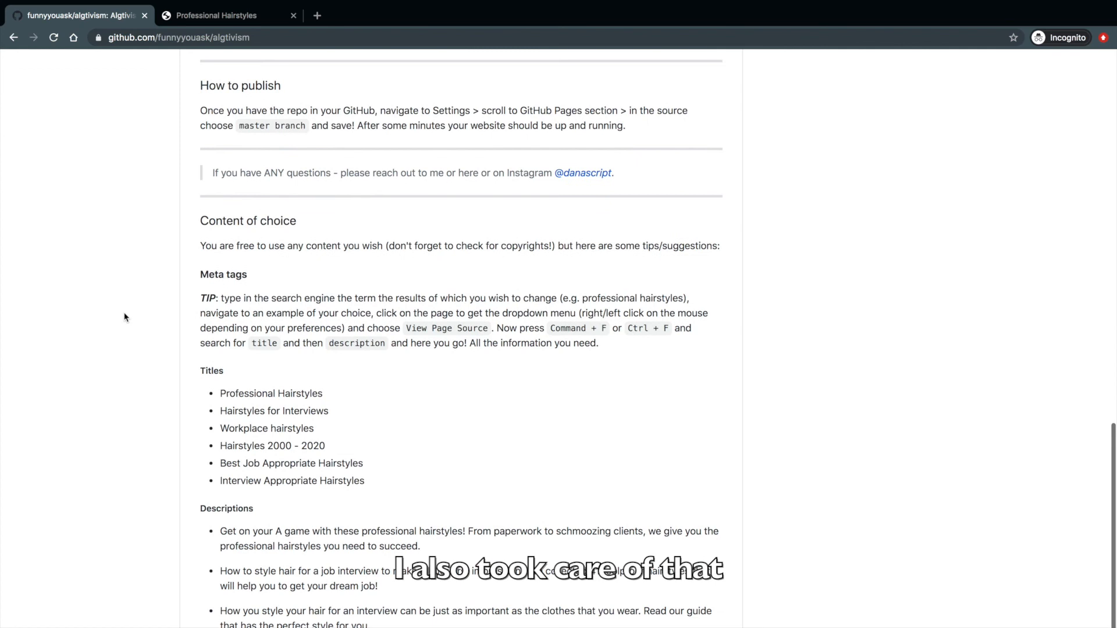
pyautogui.scroll(-3)
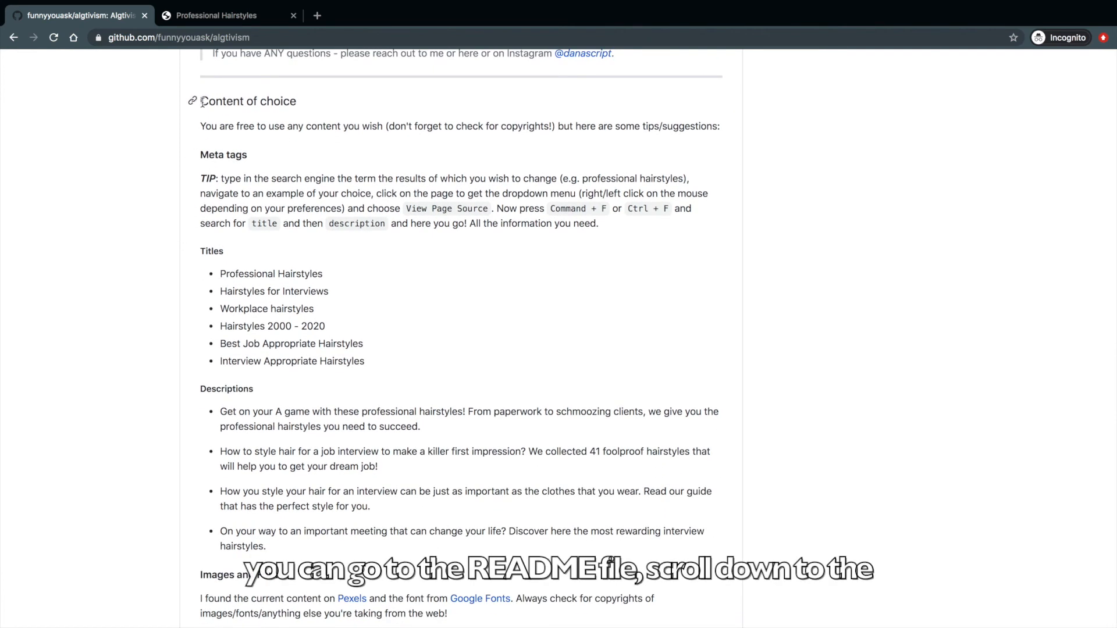
pyautogui.doubleClick(248, 101)
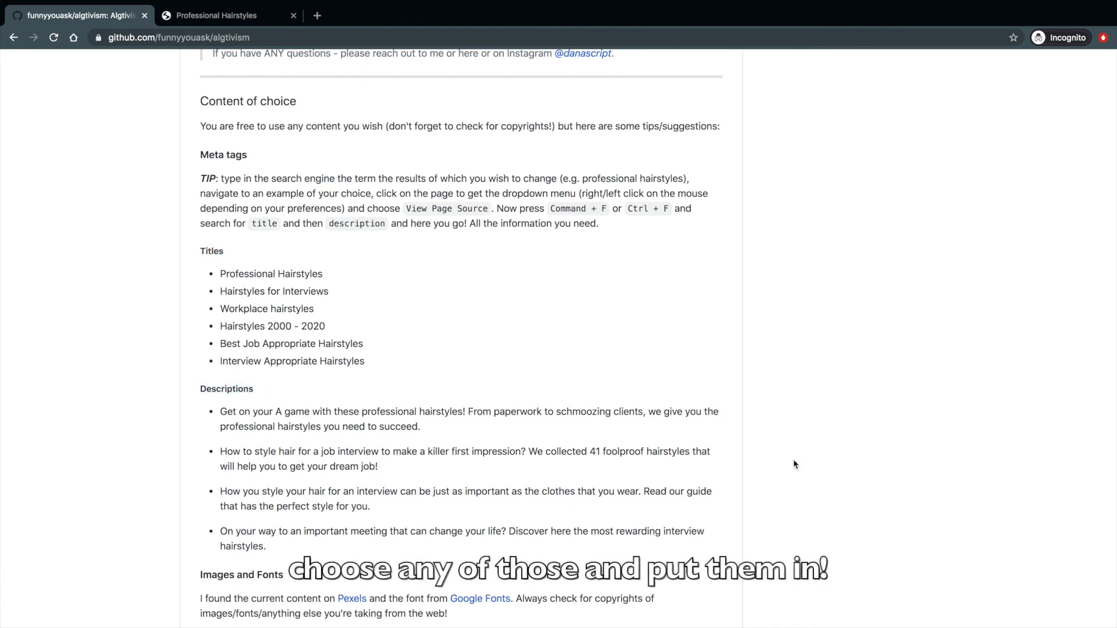
pyautogui.scroll(3)
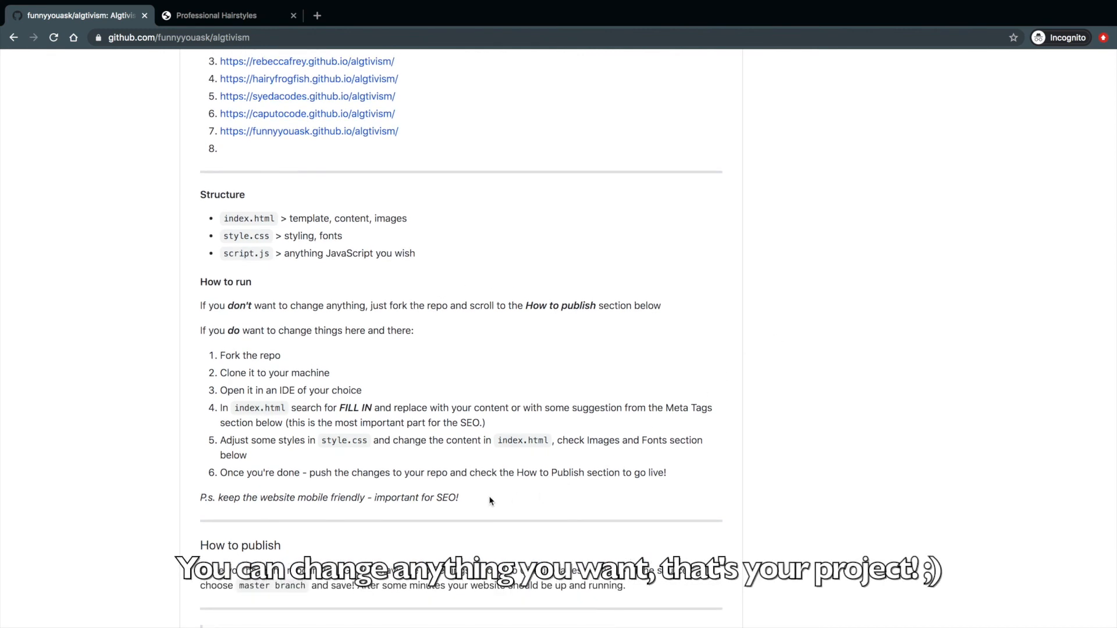
pyautogui.moveTo(365, 497); pyautogui.dragTo(460, 497)
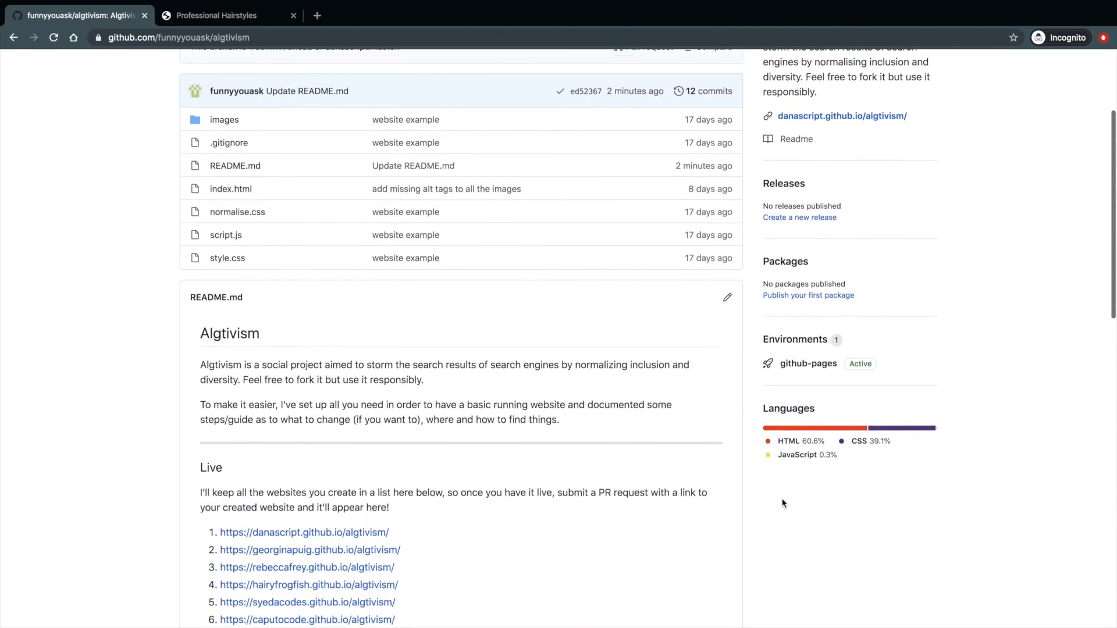
pyautogui.scroll(3)
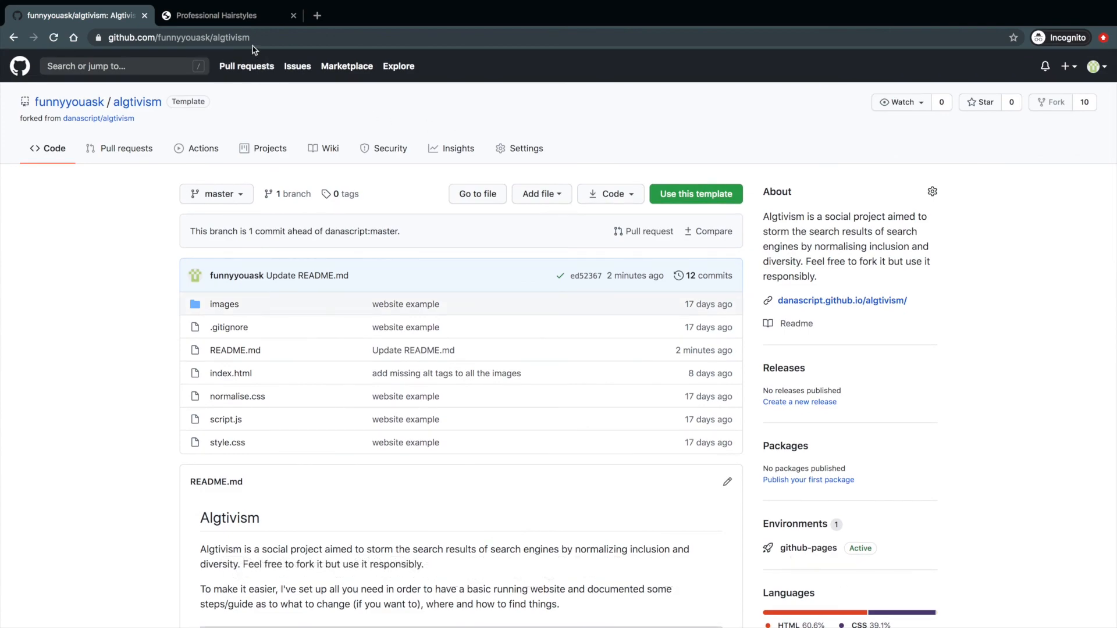
pyautogui.click(214, 16)
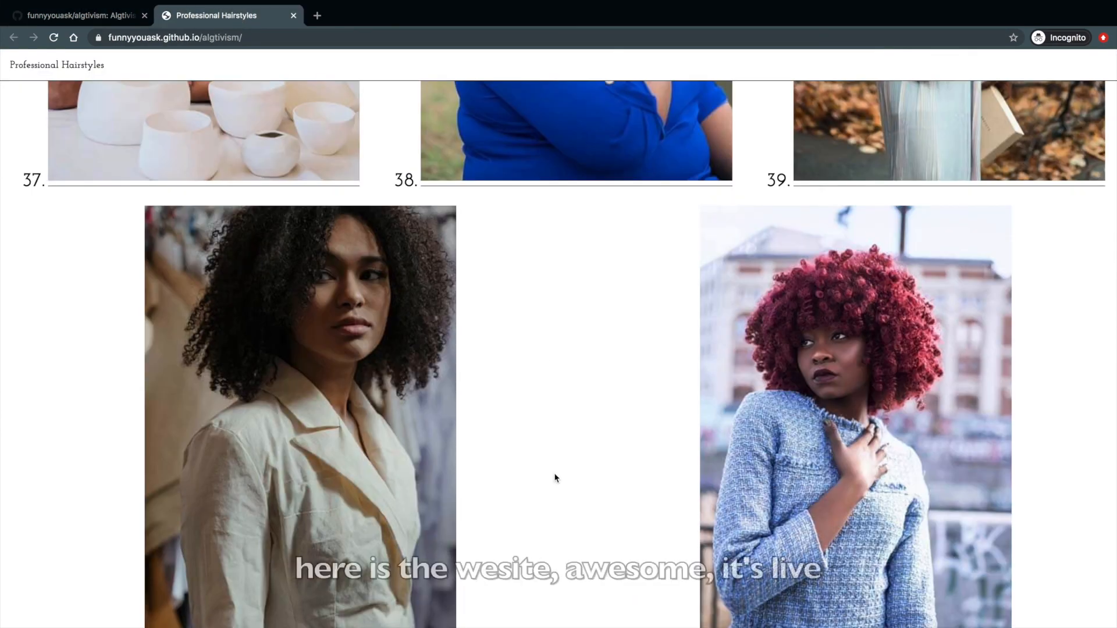